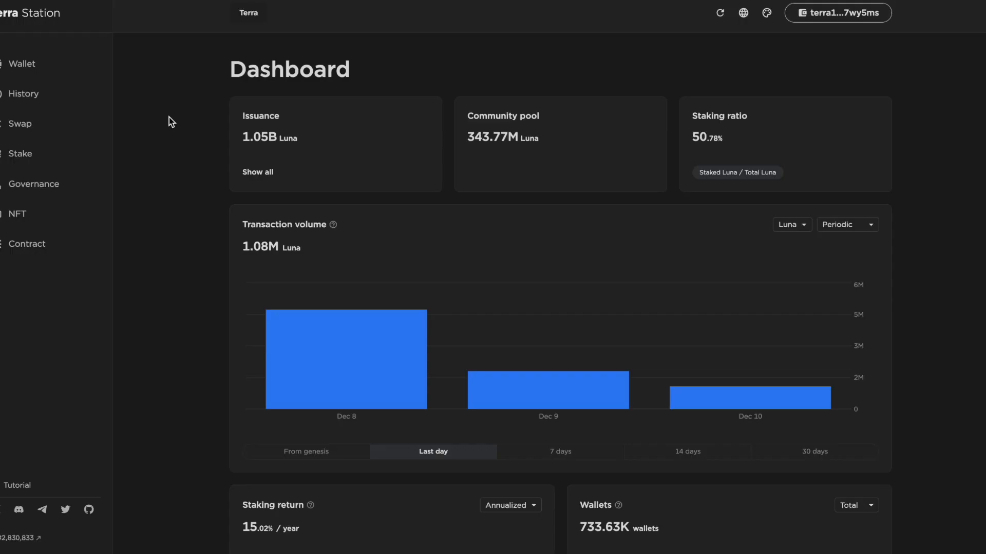
- From Stake, sort validators by voting power, search 'orbit' and view Orbital Command's details
left_click(19, 154)
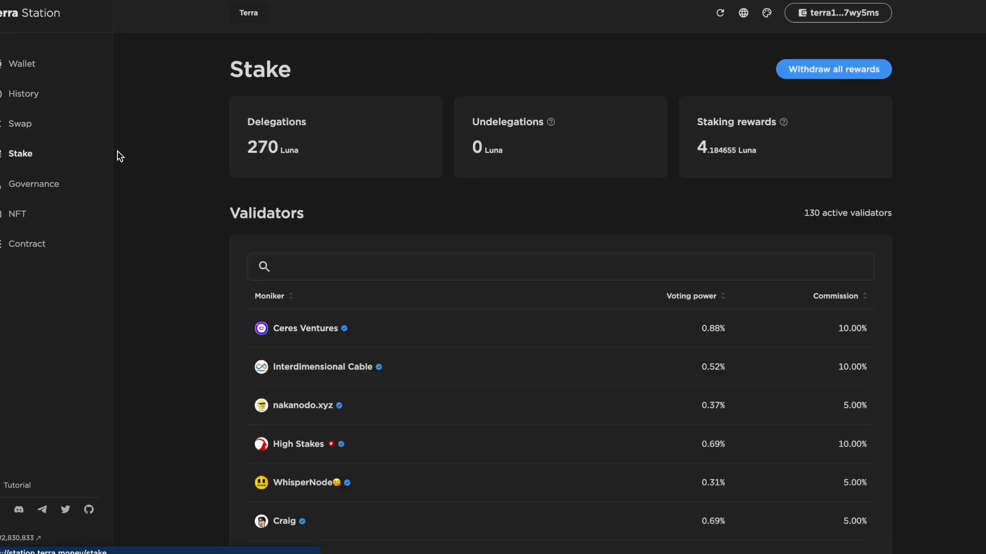
mouse_move(704, 300)
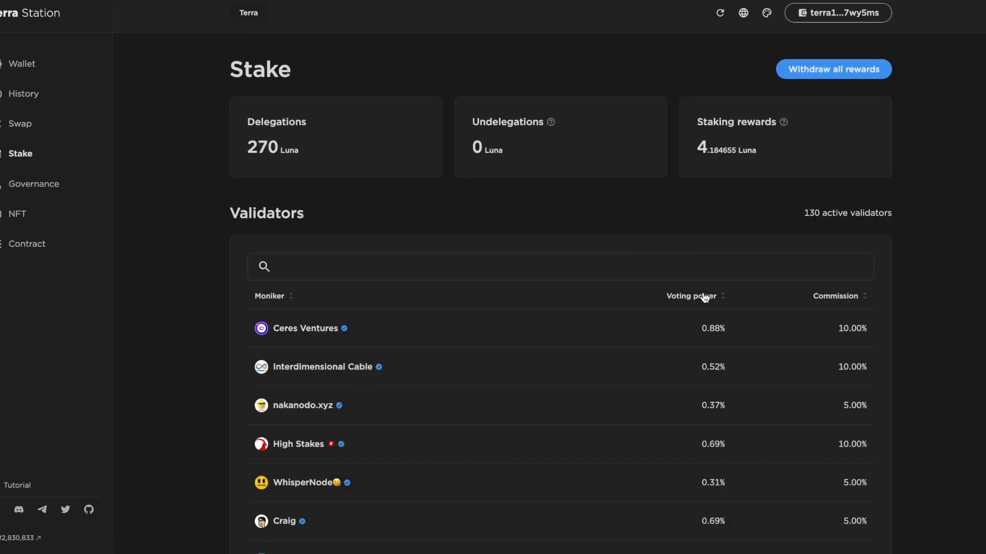
left_click(697, 296)
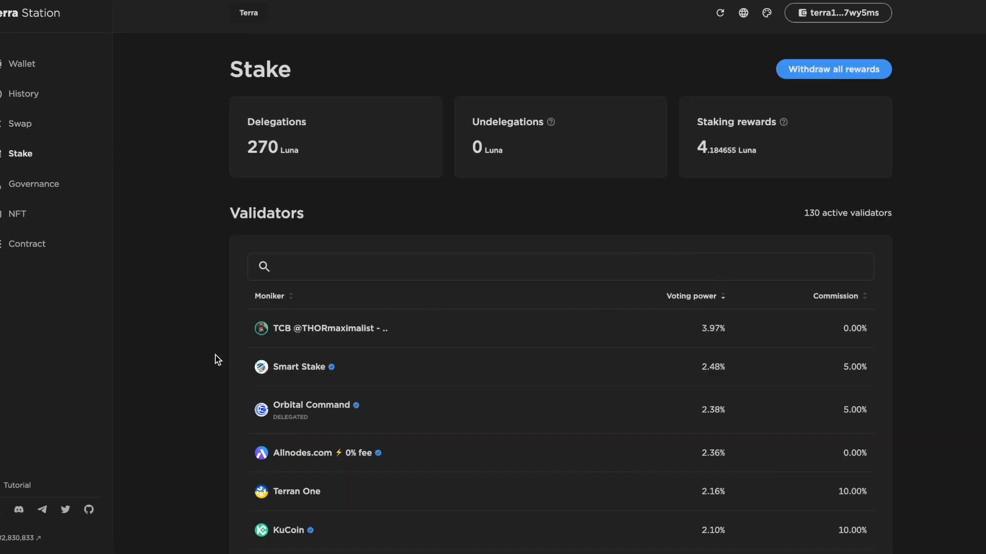
mouse_move(200, 412)
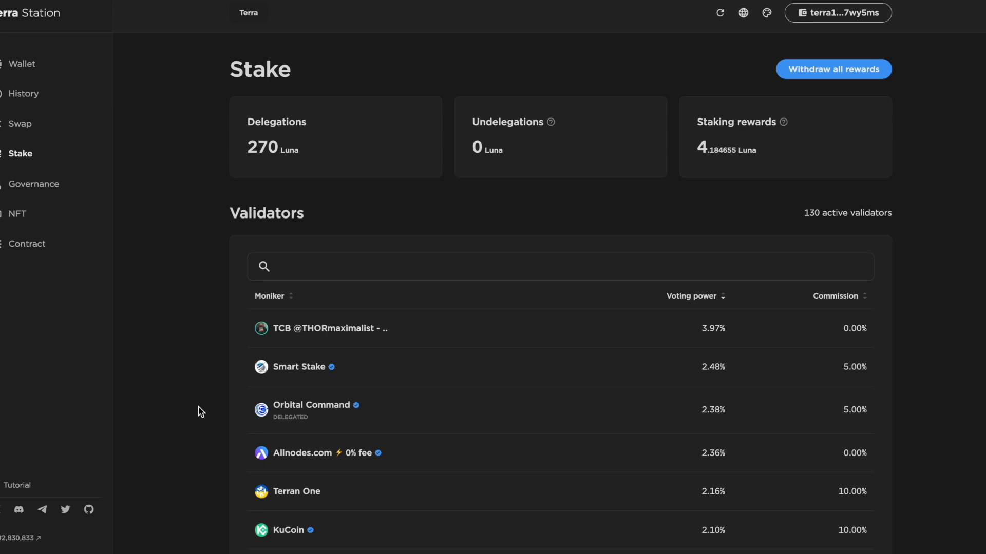
mouse_move(261, 344)
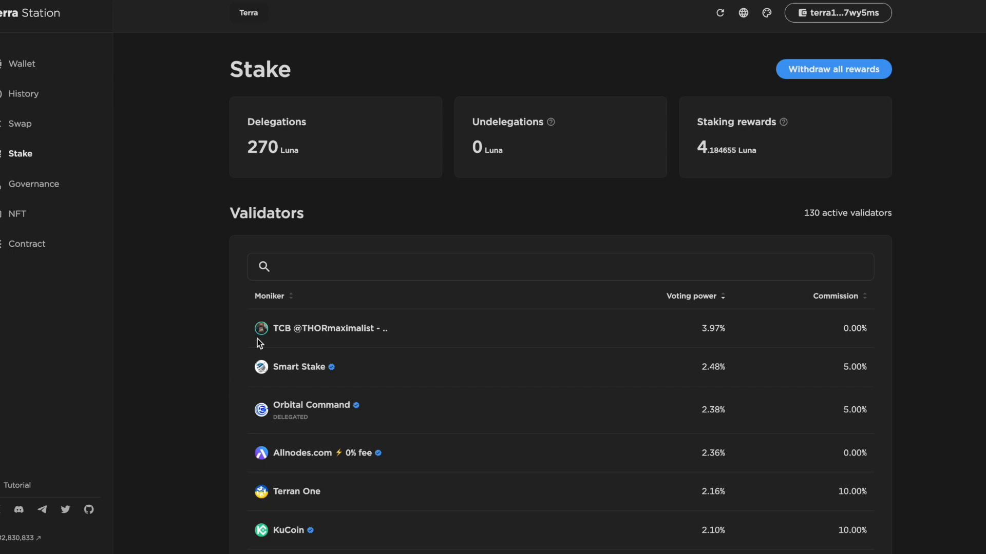
type("orbit")
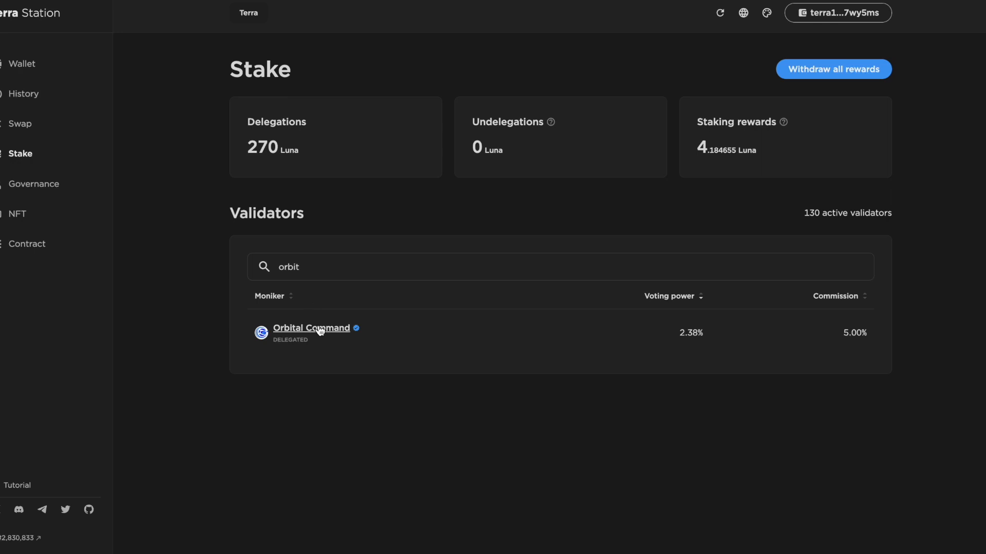
left_click(311, 329)
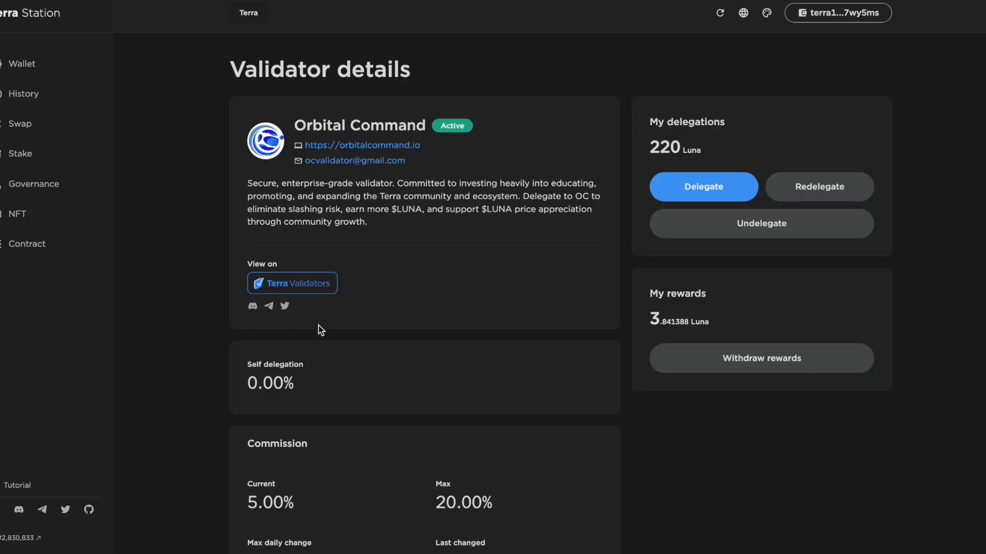
- Delegate 10 Luna to Orbital Command, sign with the wallet password and post the transaction
left_click(703, 186)
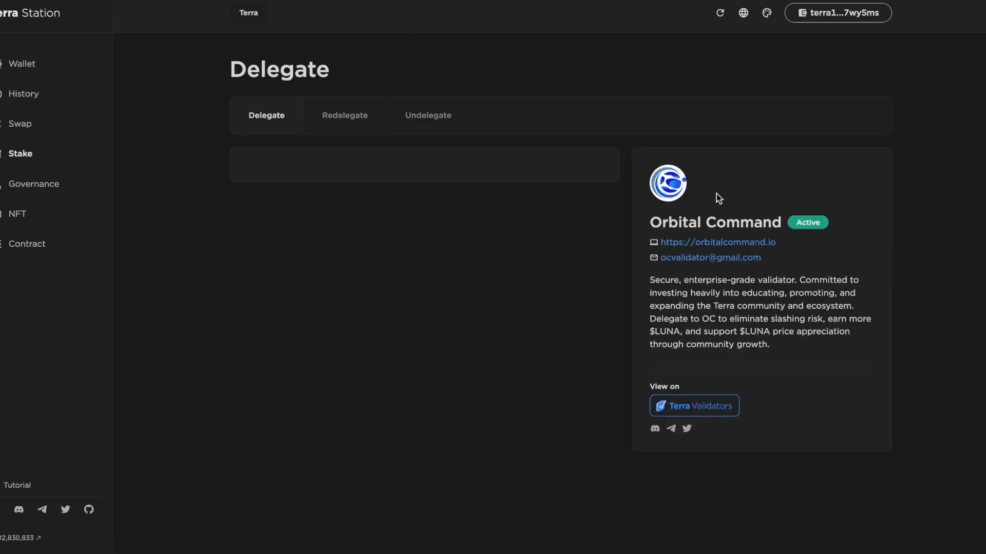
type("10")
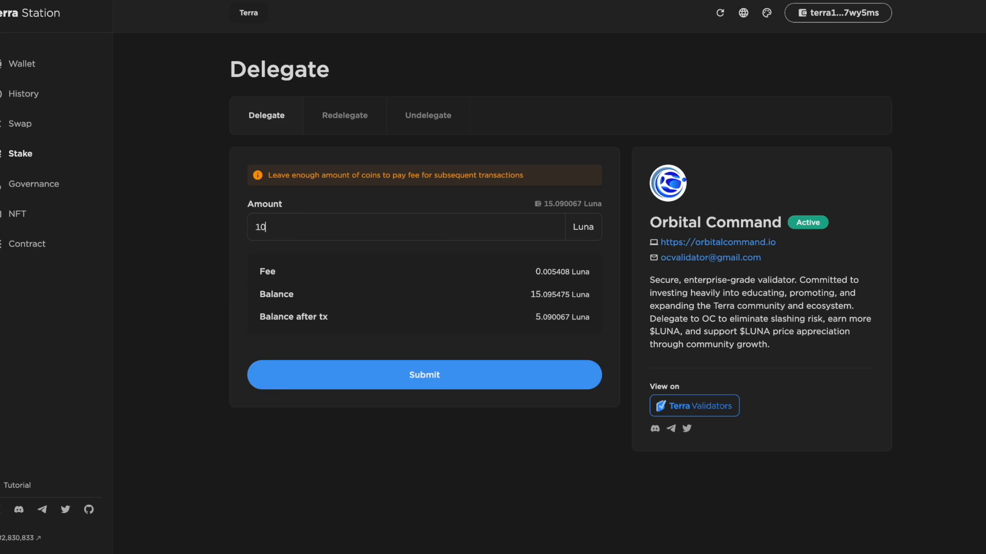
left_click(424, 376)
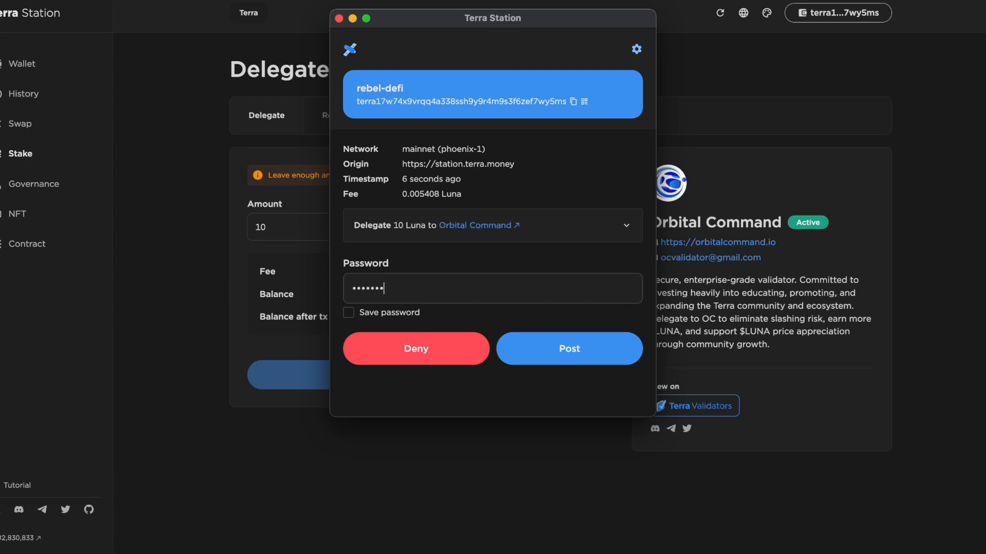
left_click(569, 349)
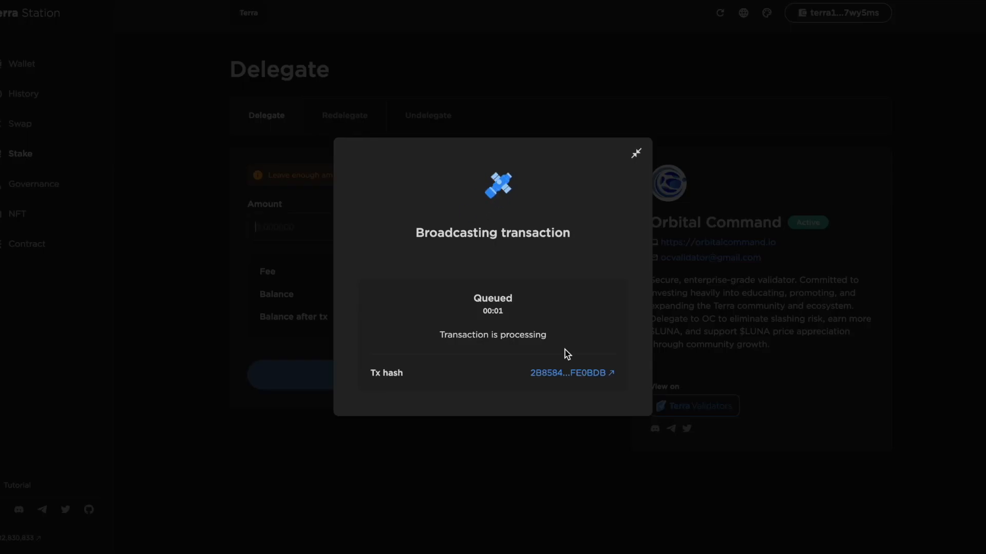
left_click(34, 184)
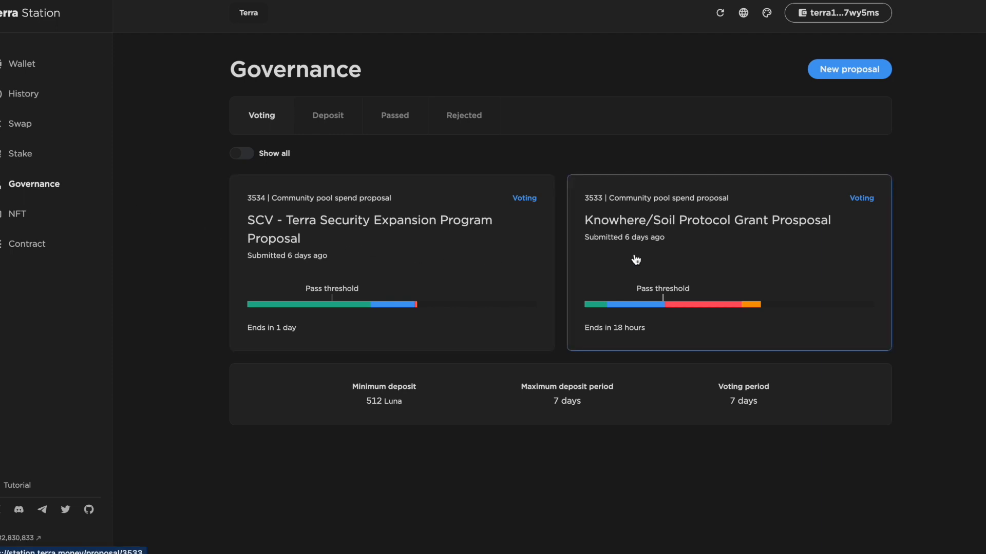
mouse_move(690, 322)
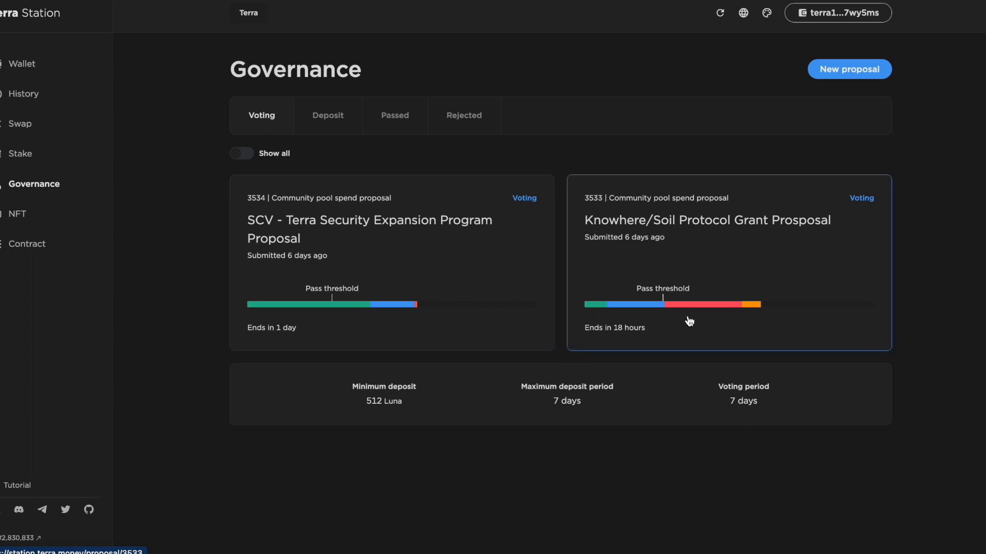
mouse_move(364, 234)
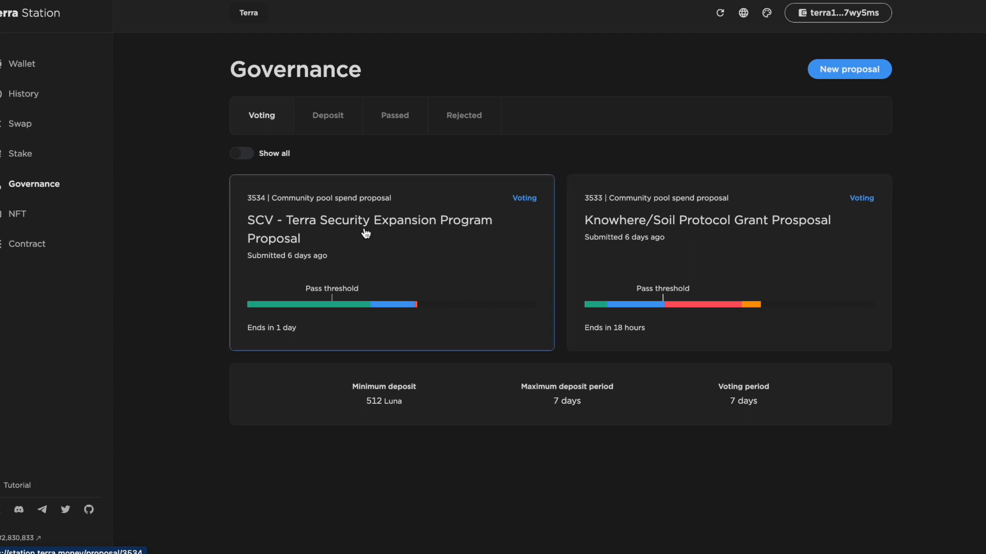
- Toggle Show all on, off and on again to list every proposal in voting
left_click(242, 154)
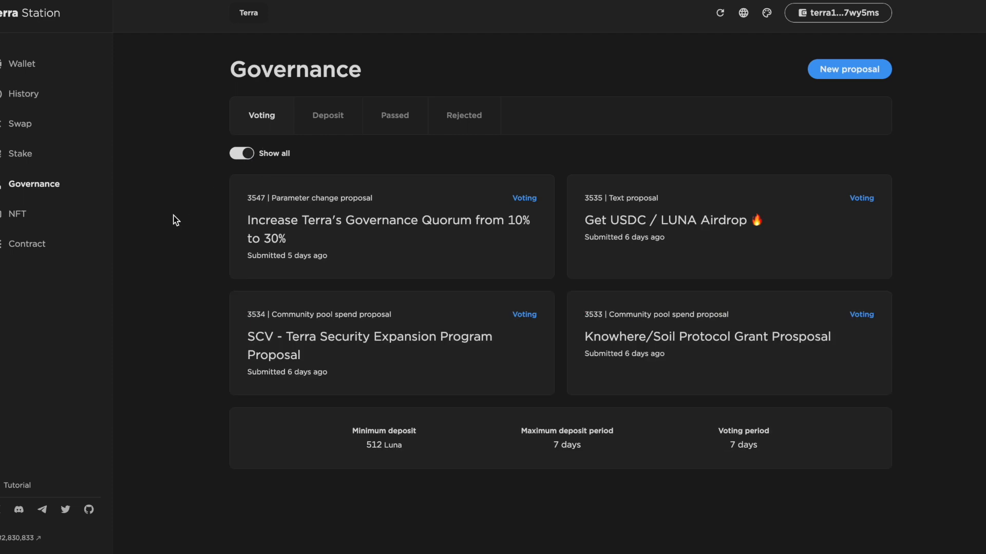
left_click(243, 154)
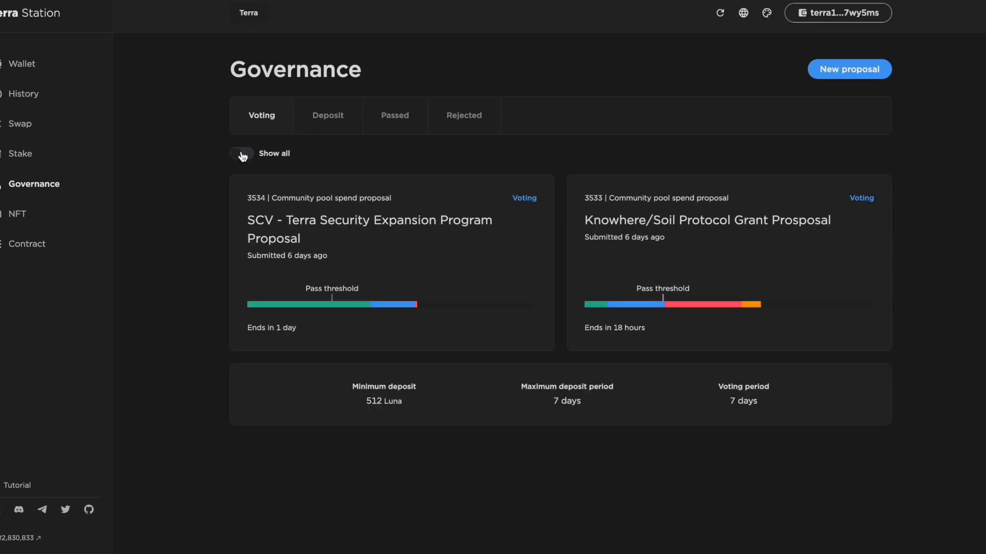
left_click(242, 154)
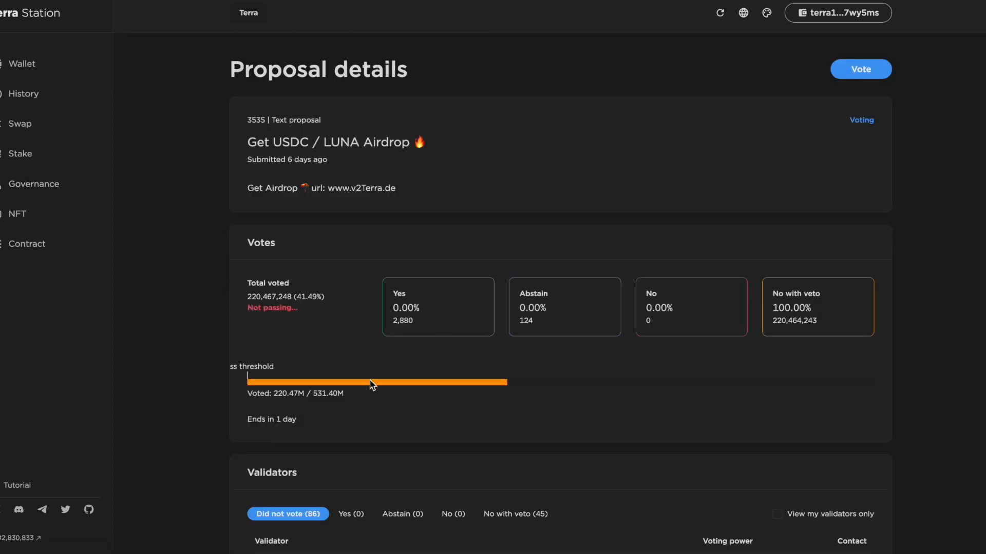
mouse_move(512, 404)
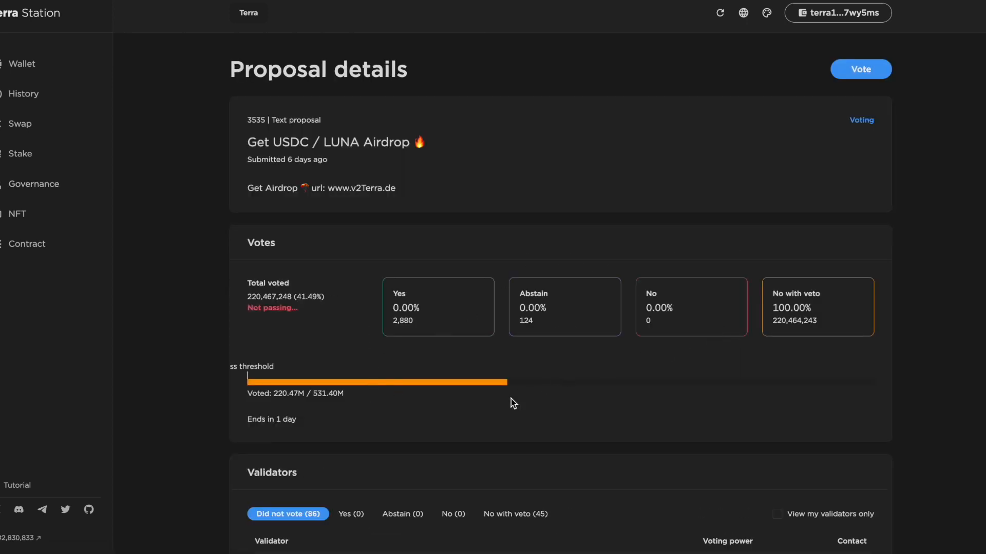
mouse_move(486, 392)
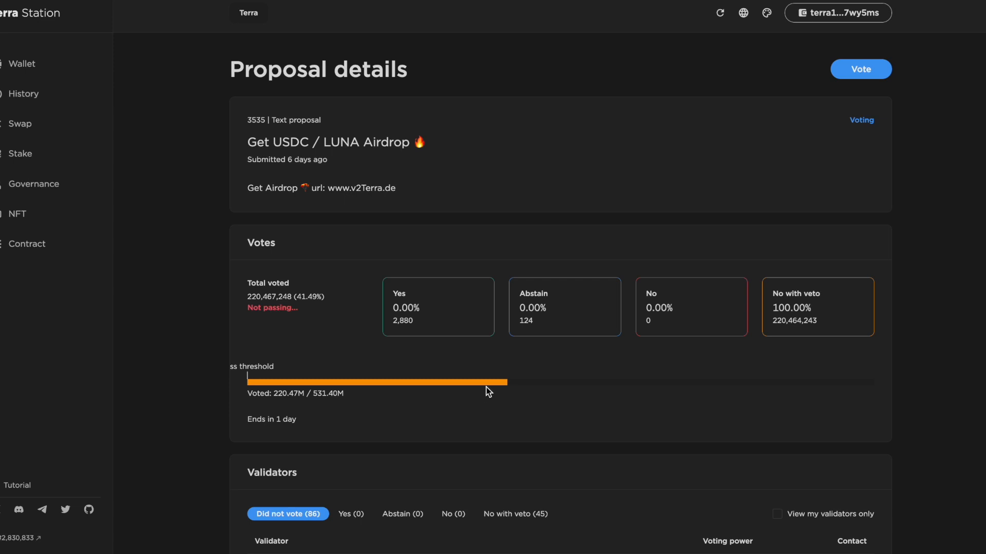
mouse_move(511, 396)
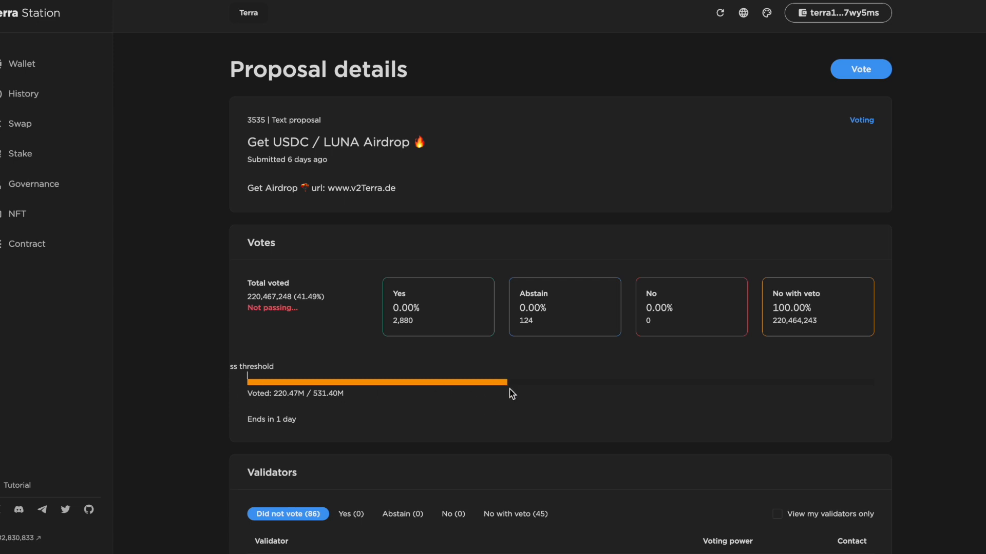
mouse_move(247, 386)
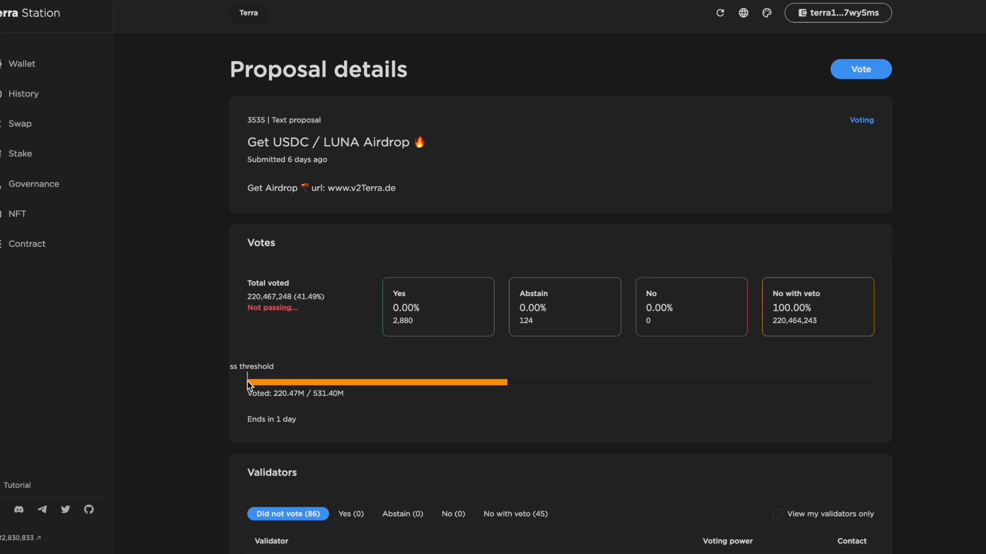
mouse_move(335, 353)
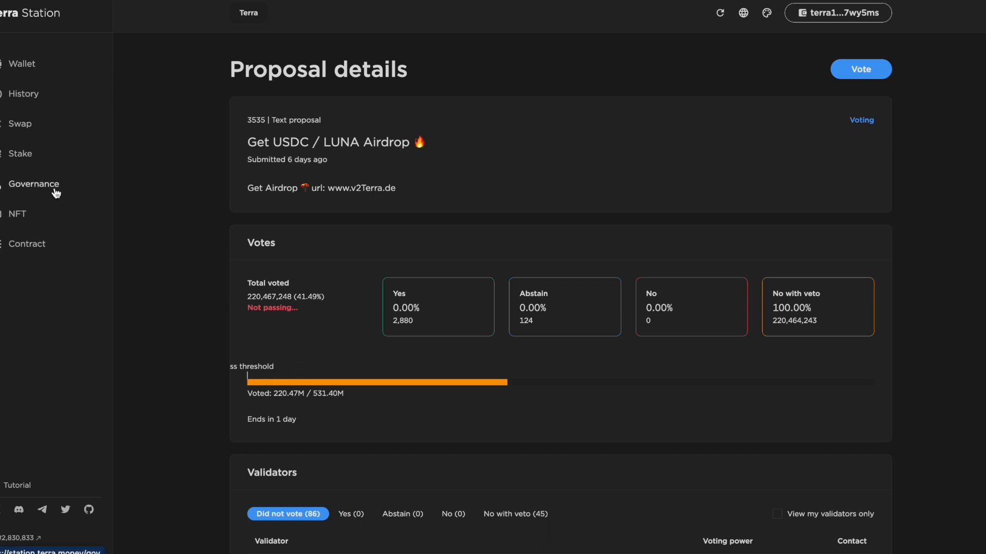
- Return to Governance and review the SCV Terra Security Expansion proposal's details
left_click(36, 184)
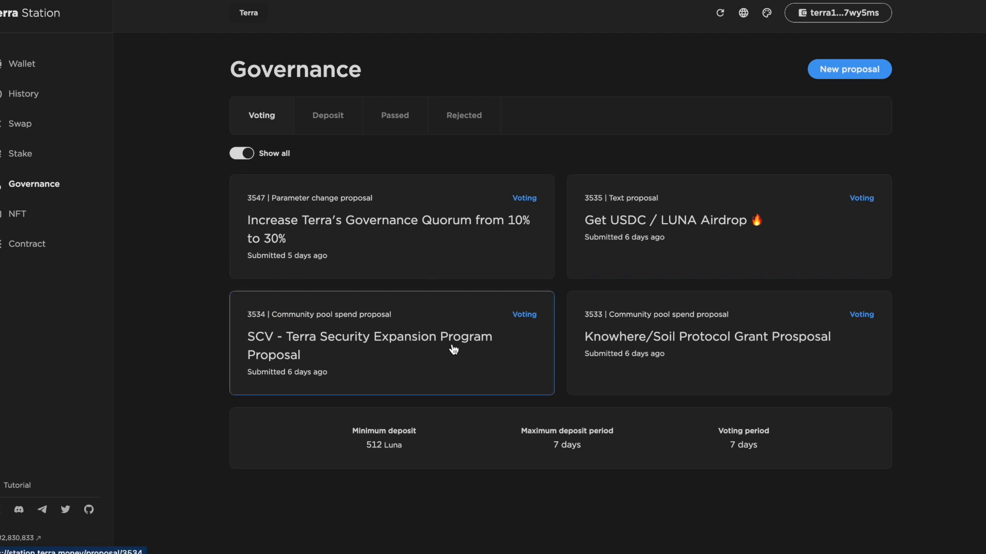
left_click(370, 345)
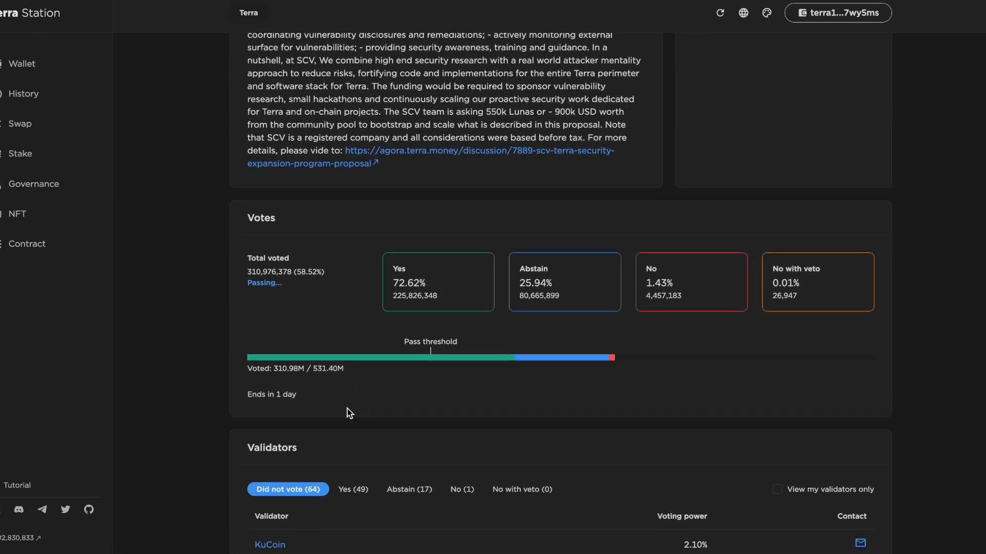
scroll("down", 3)
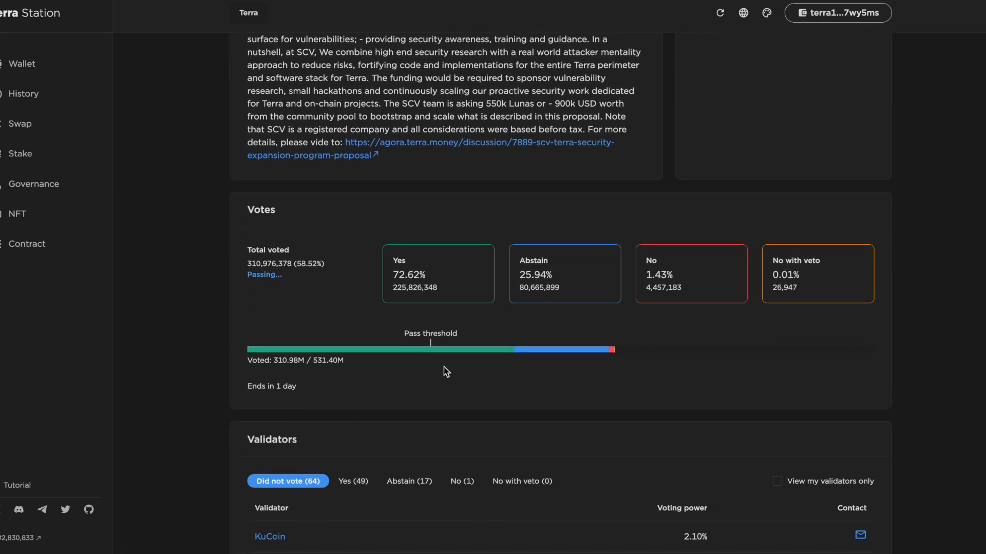
mouse_move(538, 360)
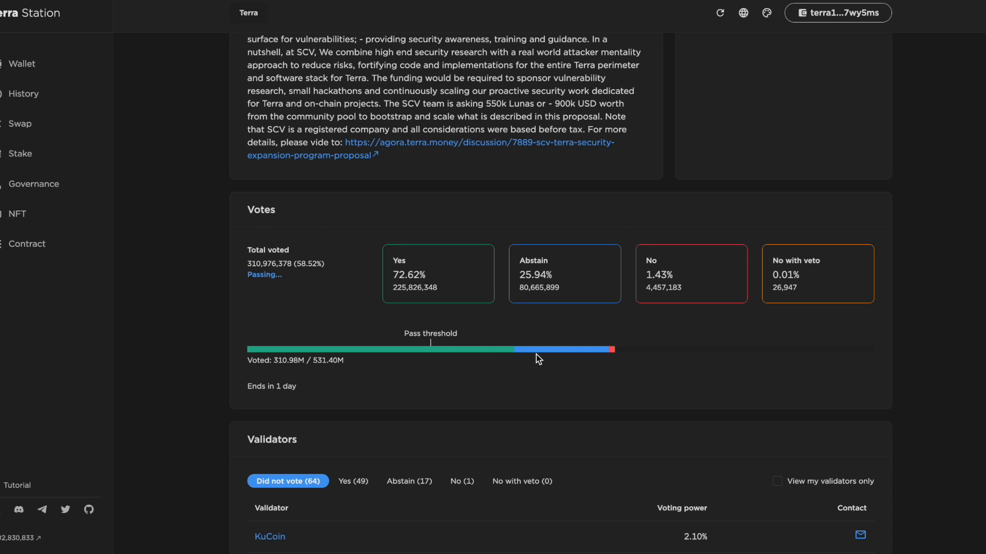
mouse_move(265, 297)
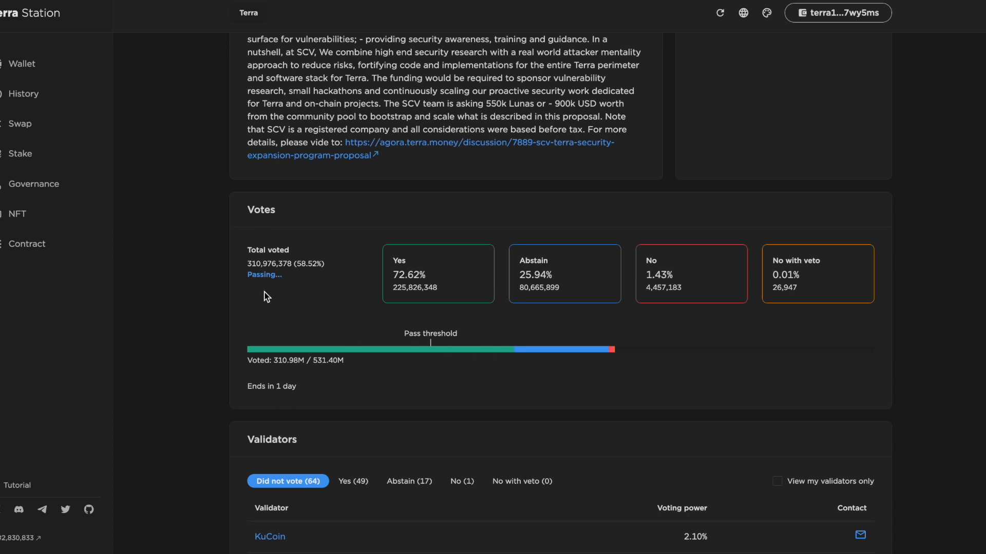
- Review the Knowhere/Soil Protocol Grant proposal down to its Did not vote validators table
left_click(32, 184)
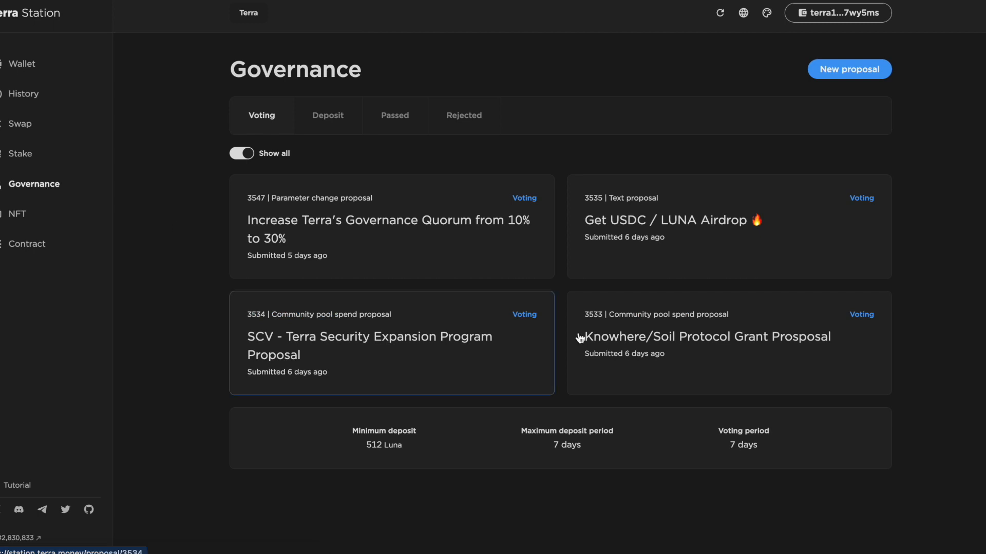
left_click(707, 335)
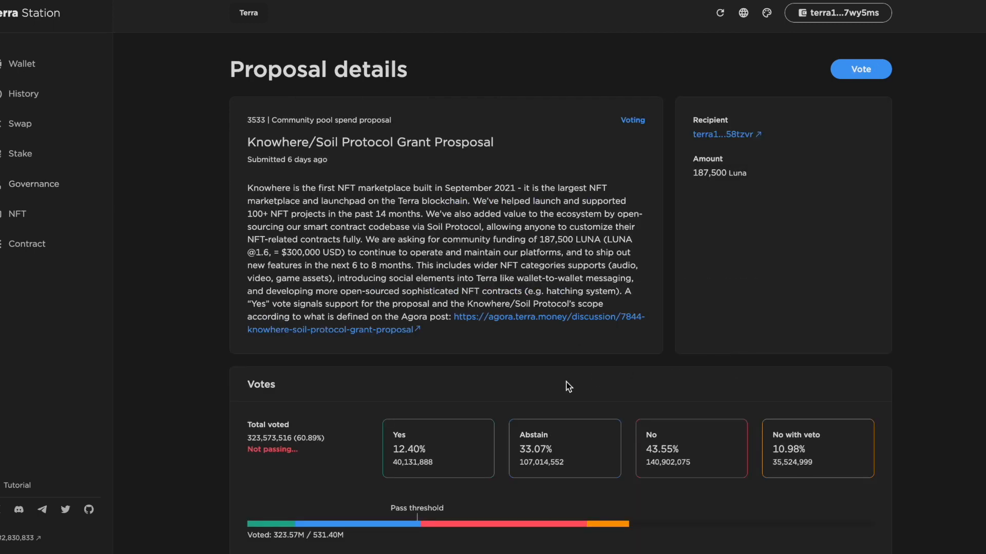
scroll("down", 3)
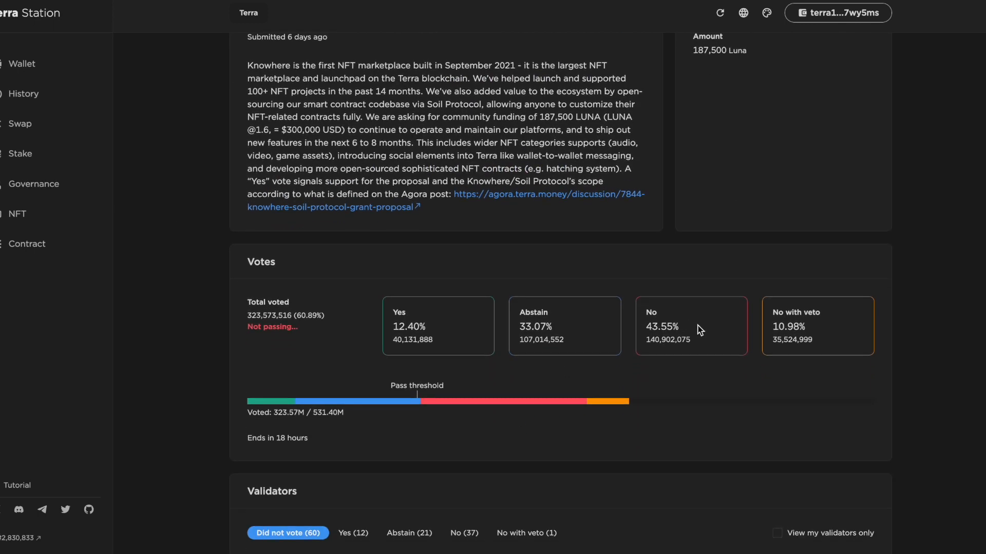
mouse_move(598, 411)
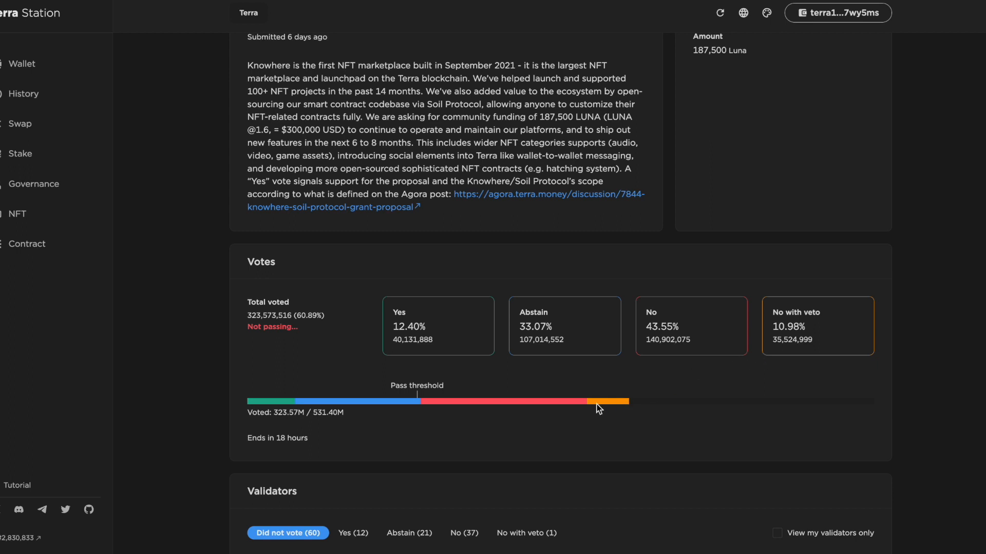
mouse_move(494, 377)
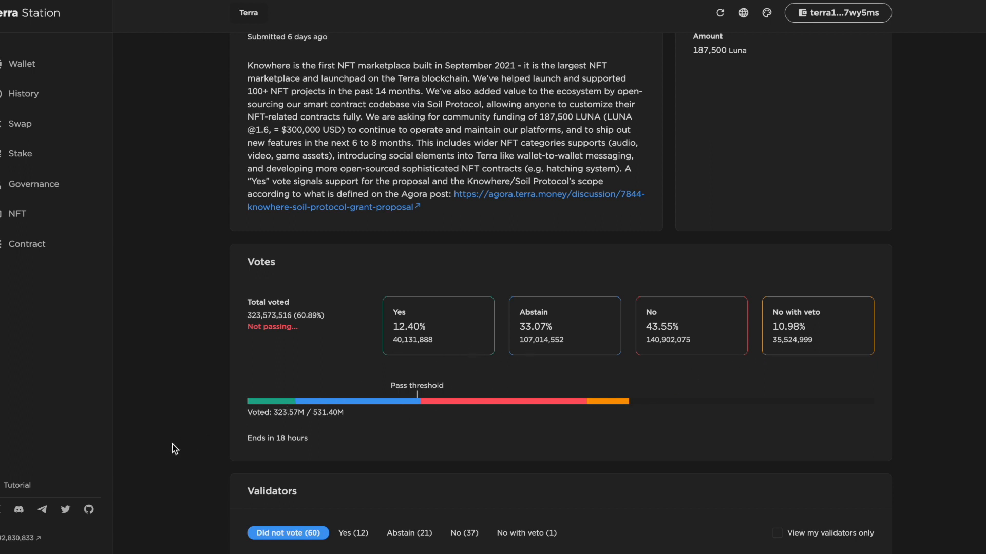
scroll("down", 3)
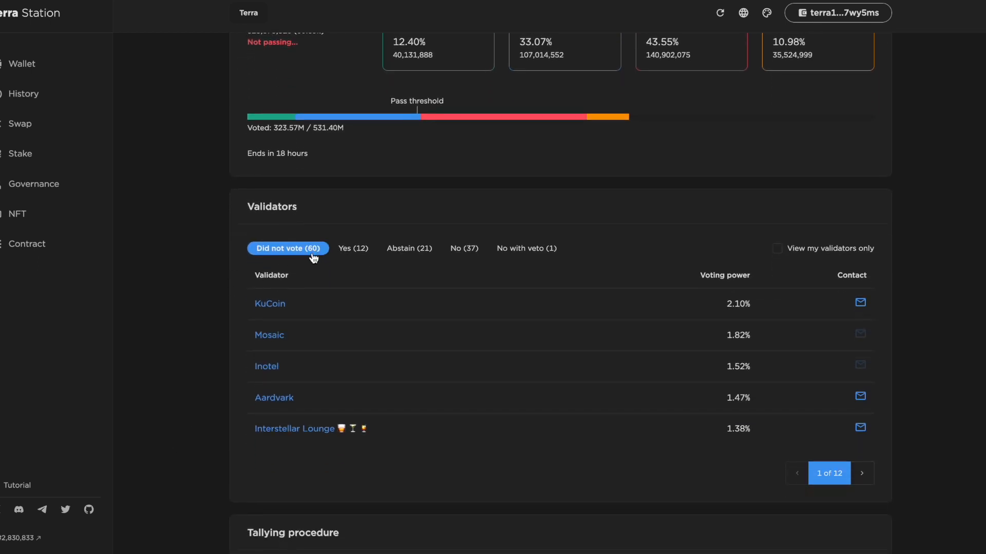
mouse_move(353, 255)
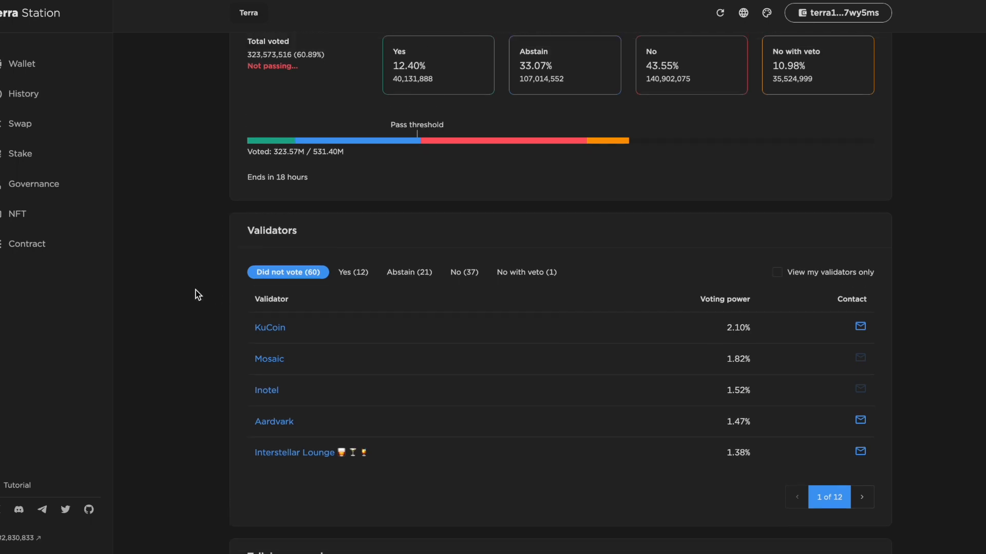
- Return to the Governance list of proposals in voting
left_click(34, 183)
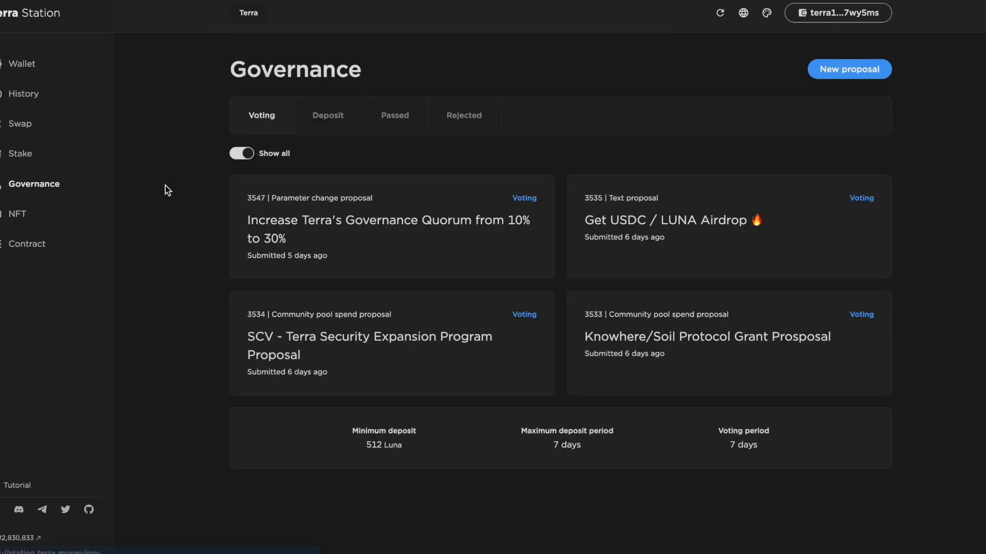
mouse_move(189, 200)
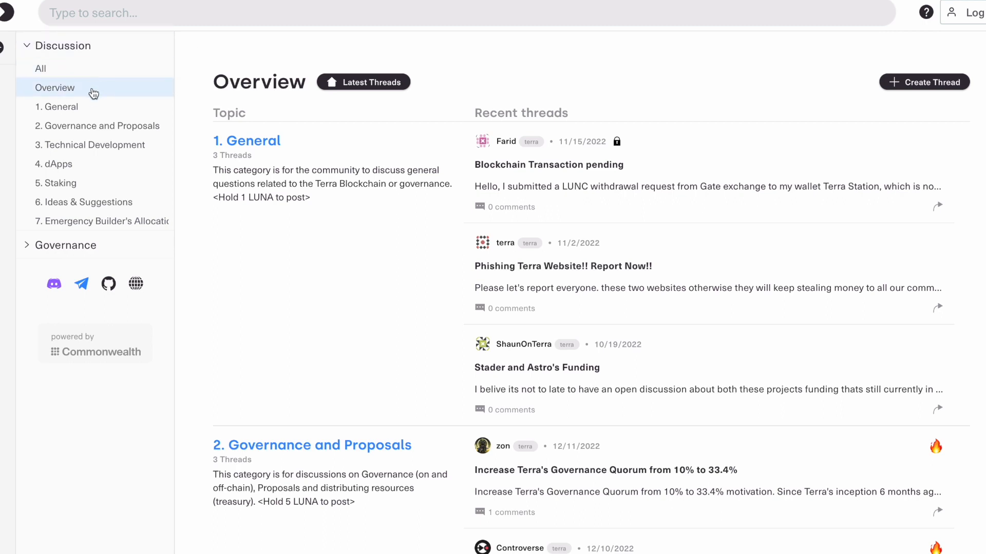
mouse_move(82, 163)
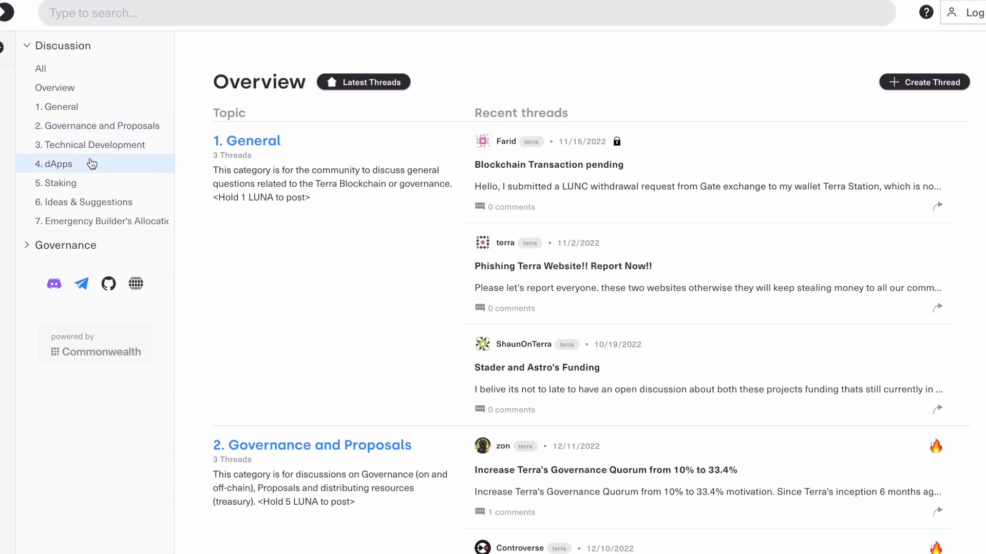
mouse_move(91, 168)
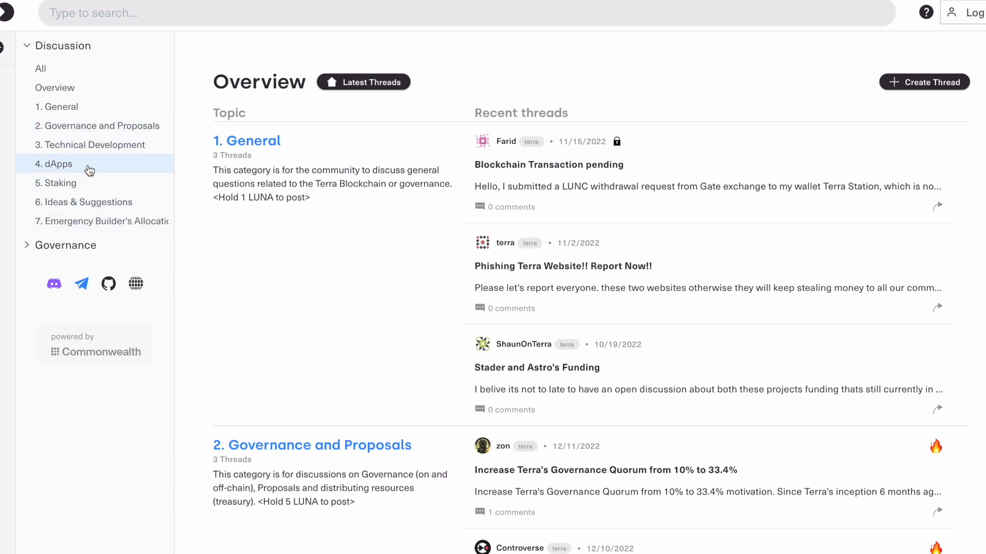
mouse_move(91, 130)
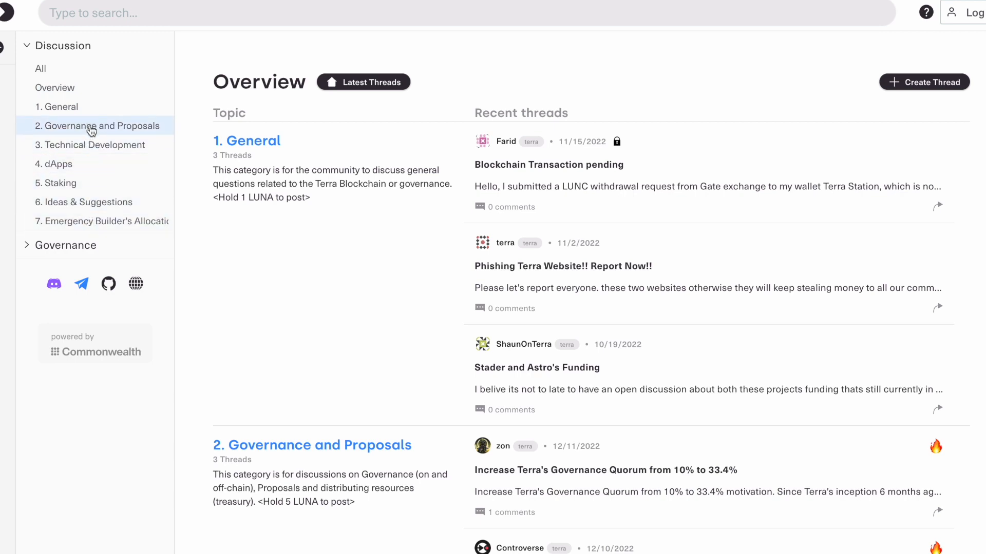
- Show the '2. Governance and Proposals' topic's discussion threads in Agora
left_click(94, 126)
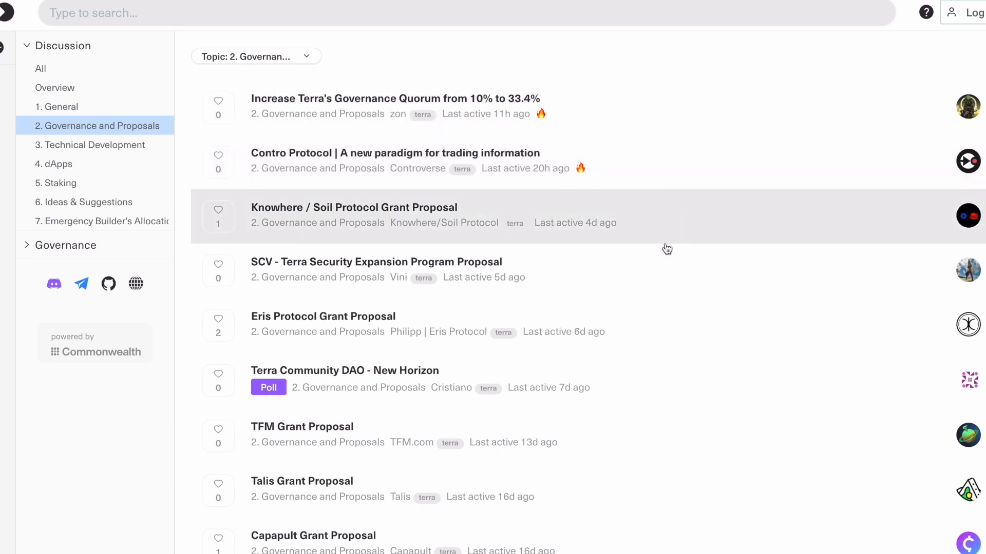
mouse_move(660, 369)
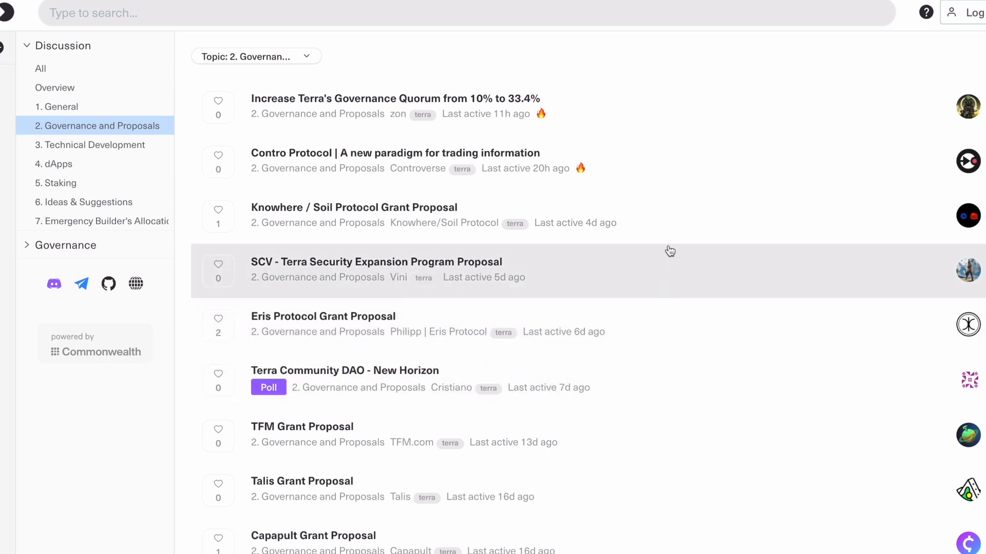
mouse_move(667, 103)
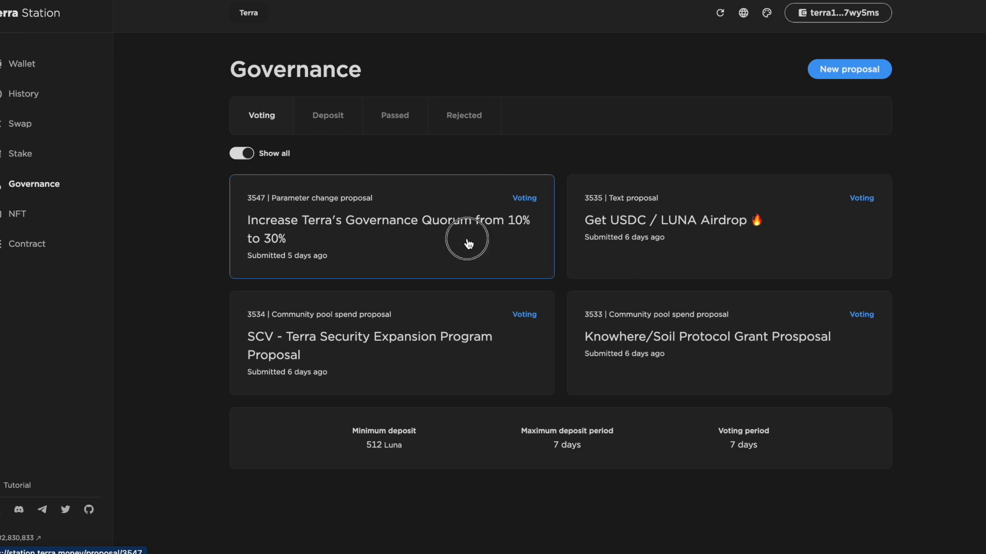
- View the Increase Terra's Governance Quorum proposal and read through its Agora post and objections
left_click(467, 243)
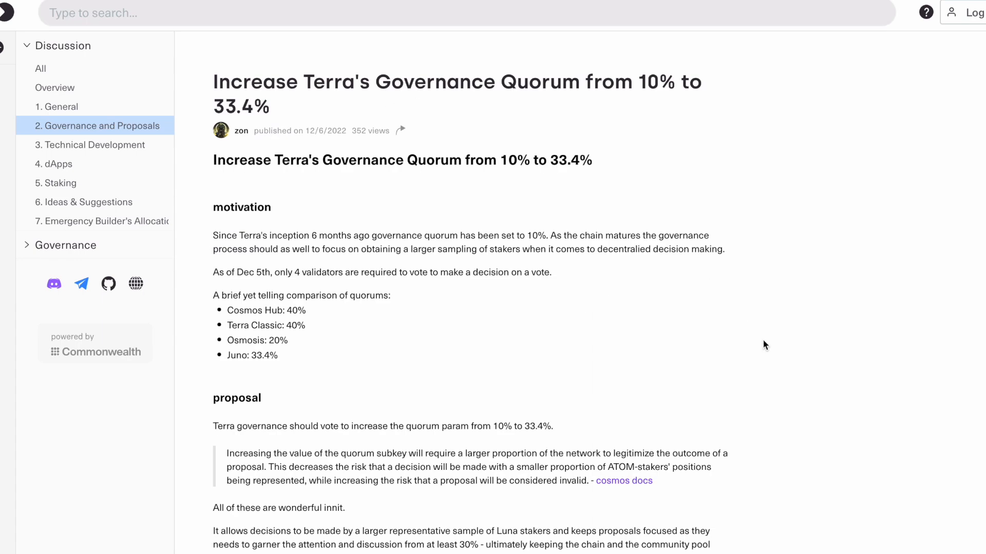
scroll("down", 3)
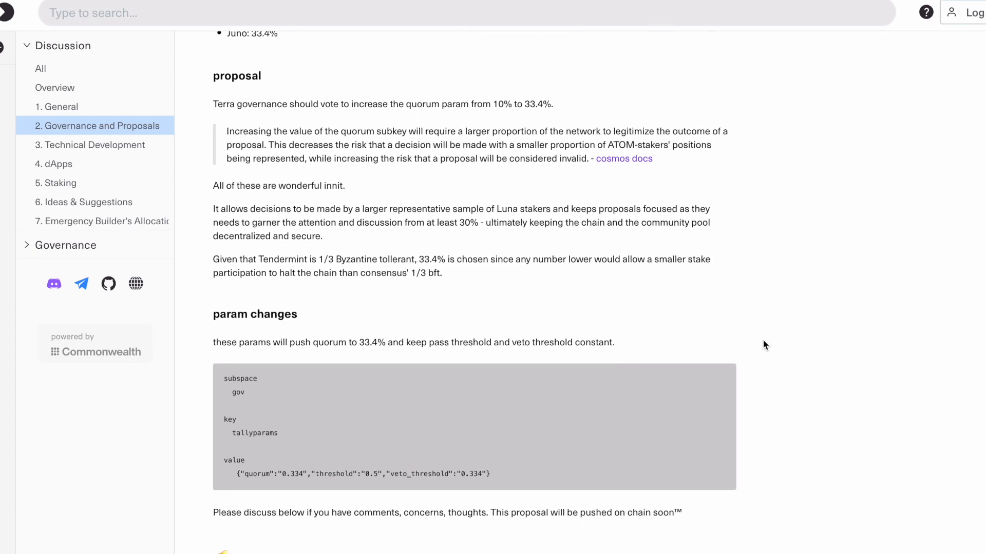
scroll("down", 3)
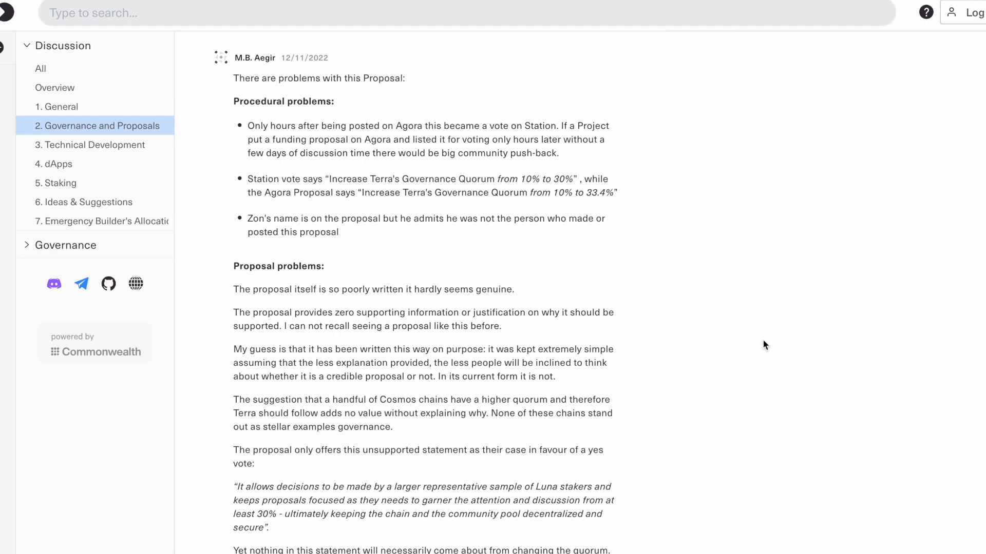
scroll("down", 3)
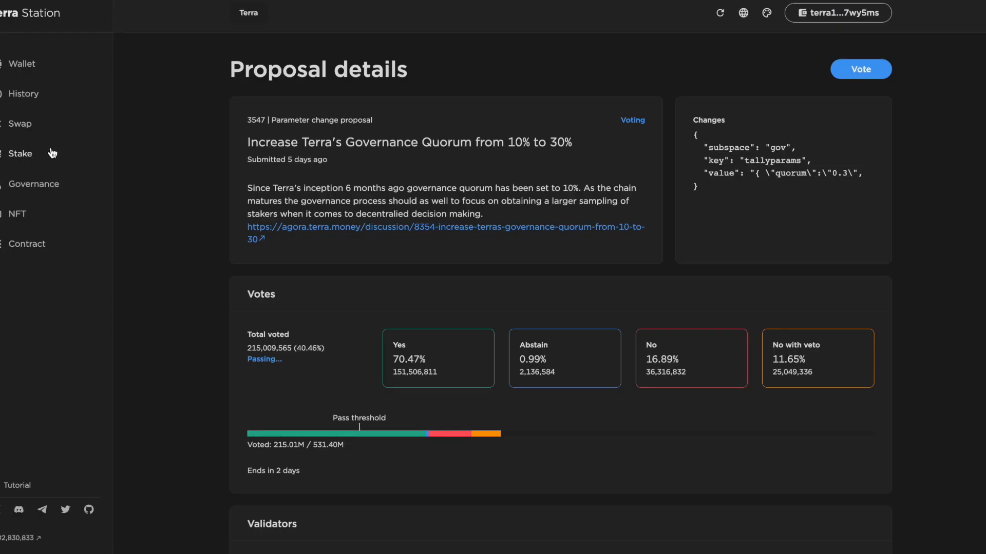
- Return to Governance and toggle Show all off and back on
left_click(33, 184)
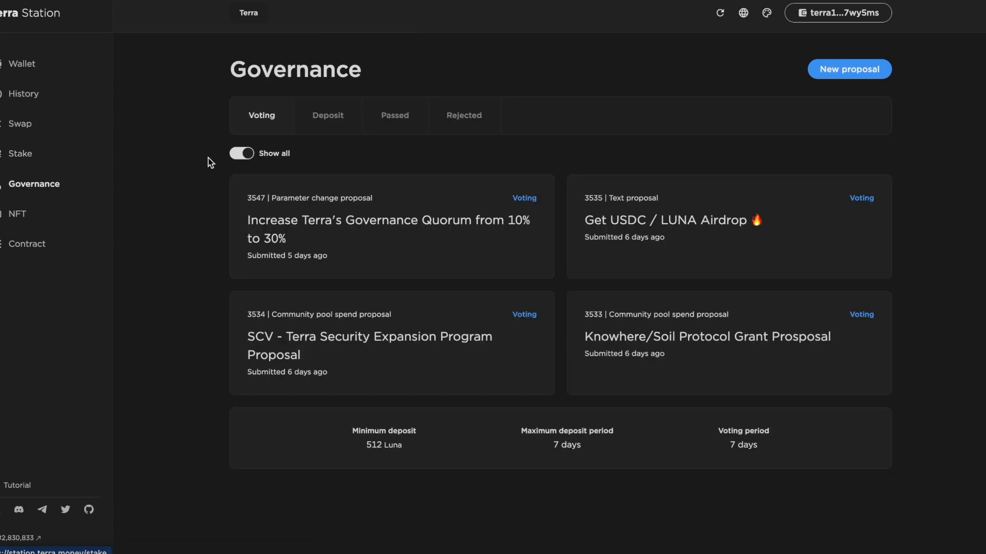
left_click(242, 154)
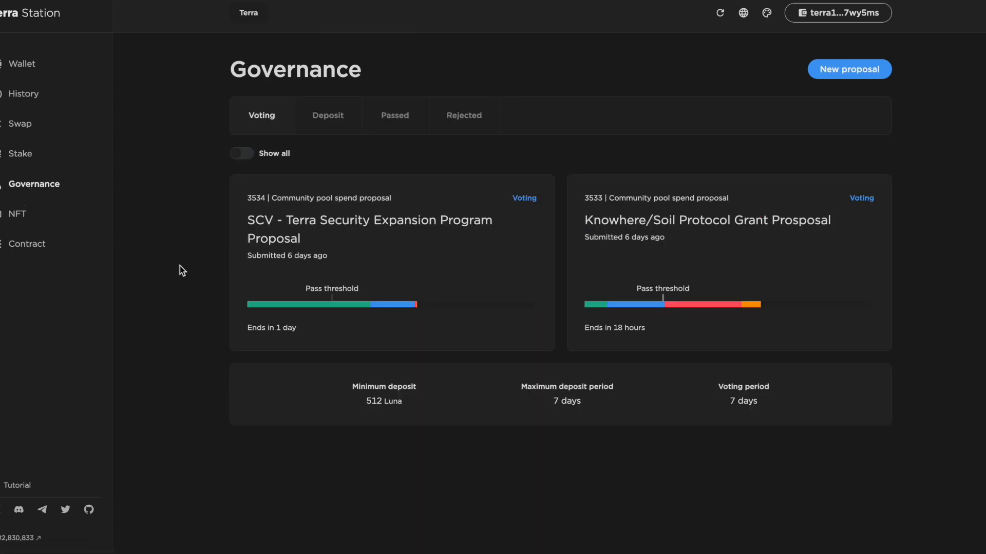
mouse_move(262, 148)
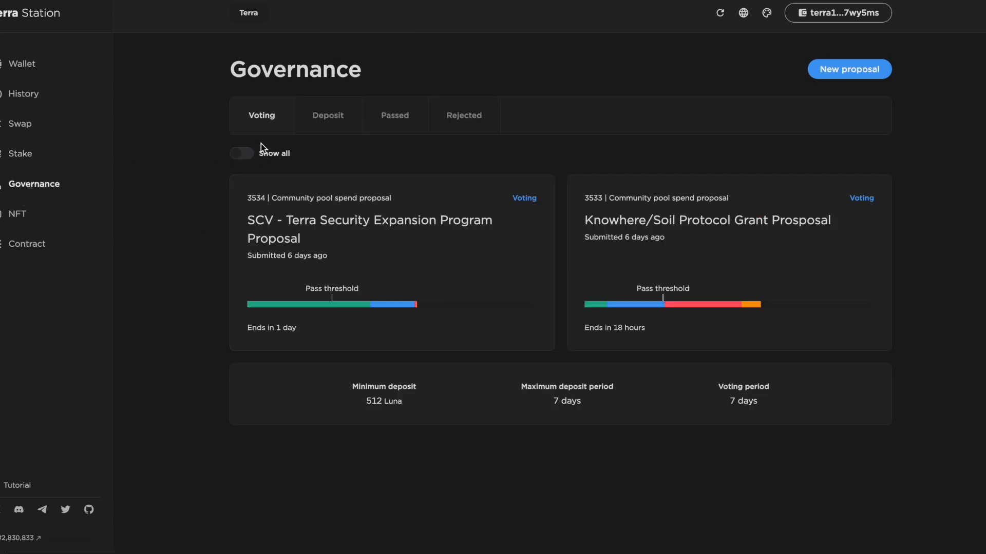
mouse_move(251, 159)
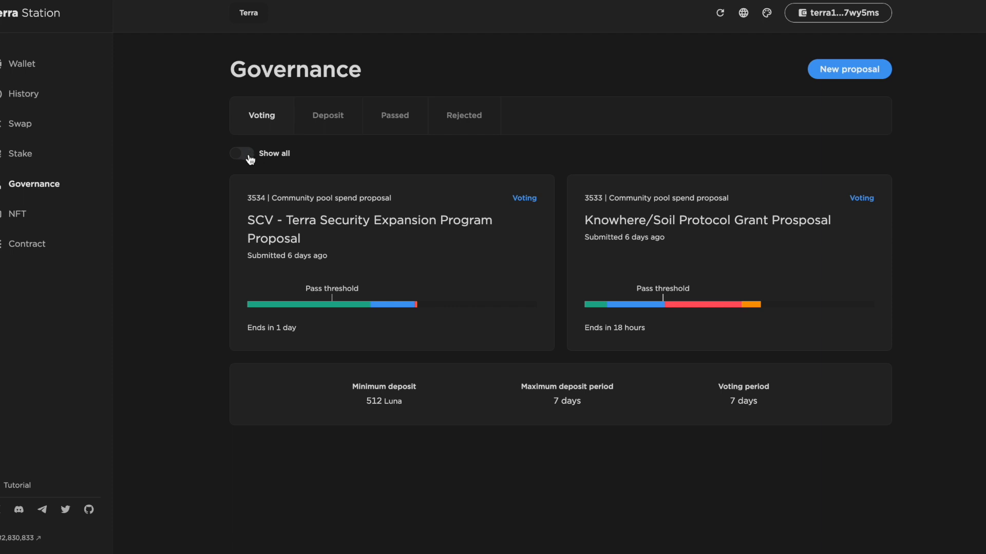
left_click(241, 154)
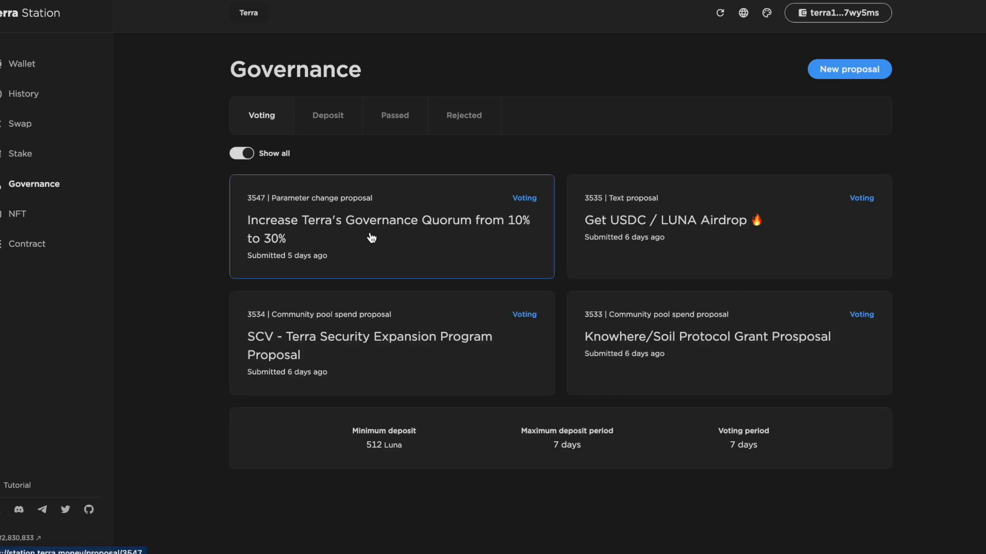
mouse_move(479, 234)
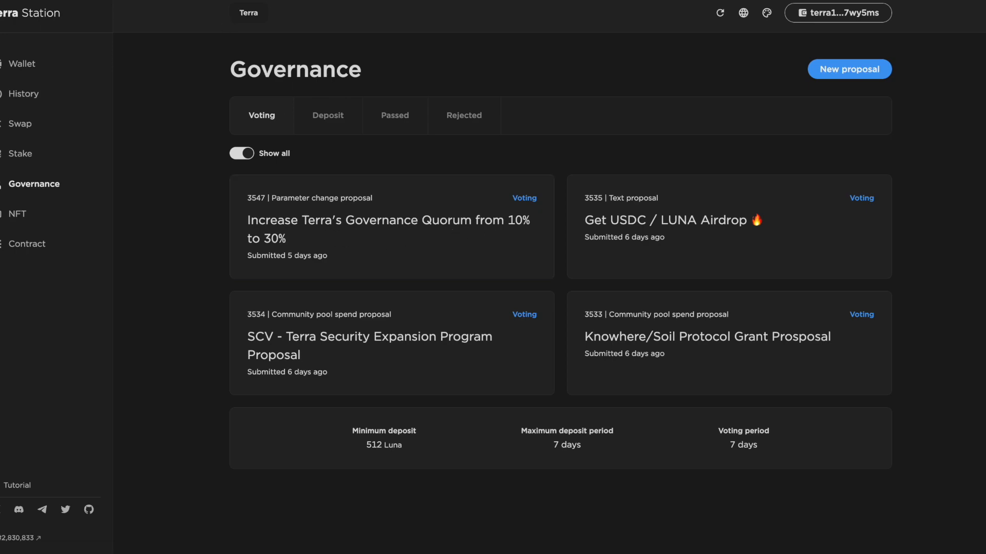
- Revisit the quorum proposal's Agora discussion and read through the comments
left_click(390, 230)
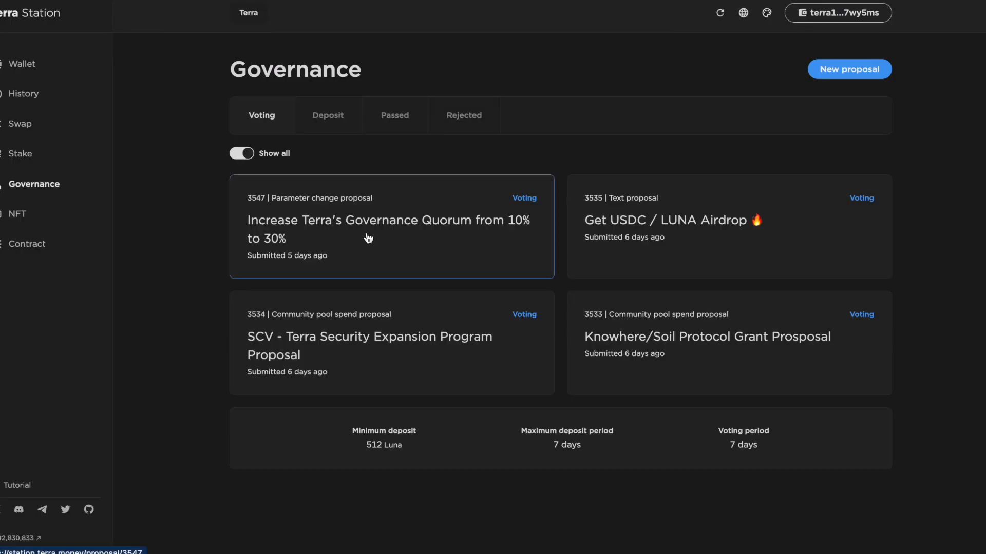
mouse_move(402, 242)
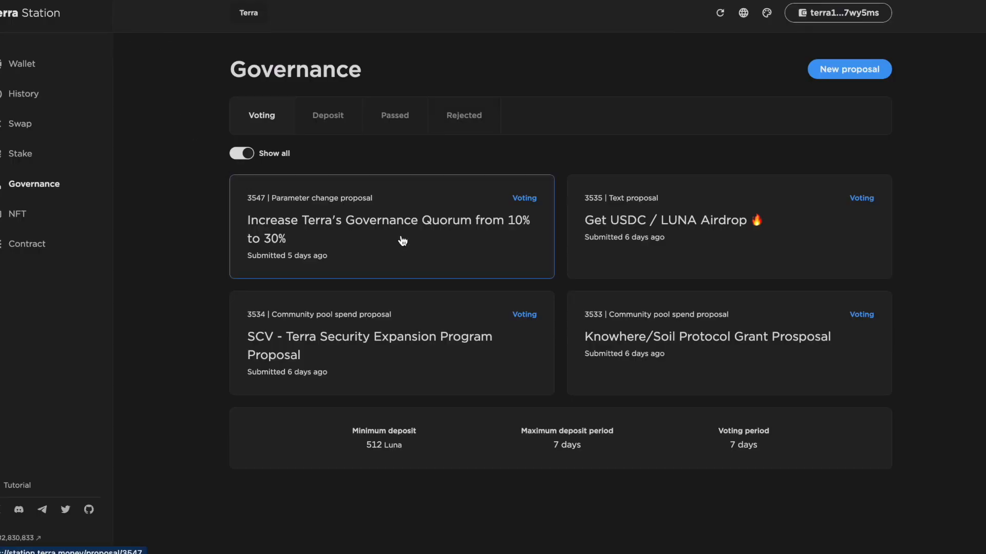
left_click(403, 241)
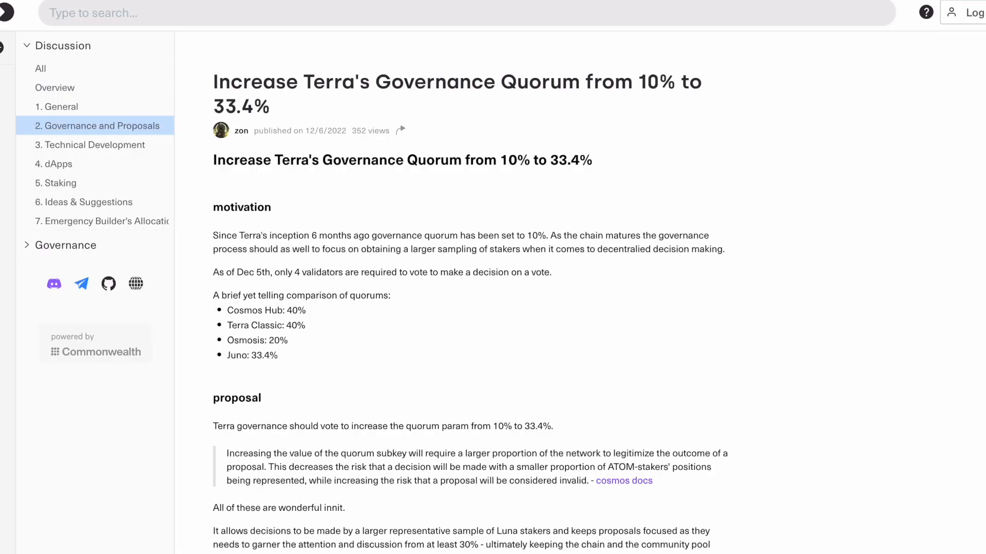
scroll("down", 3)
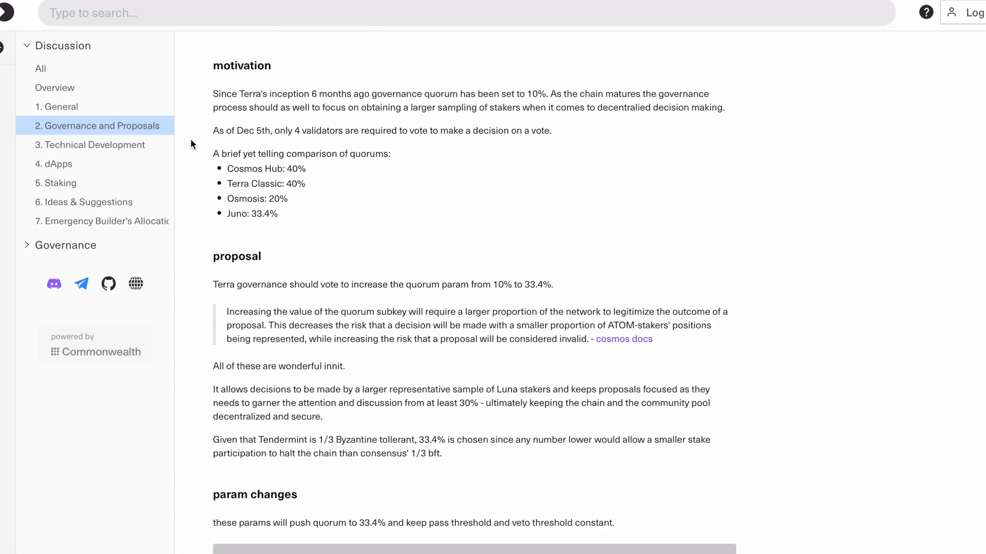
scroll("down", 3)
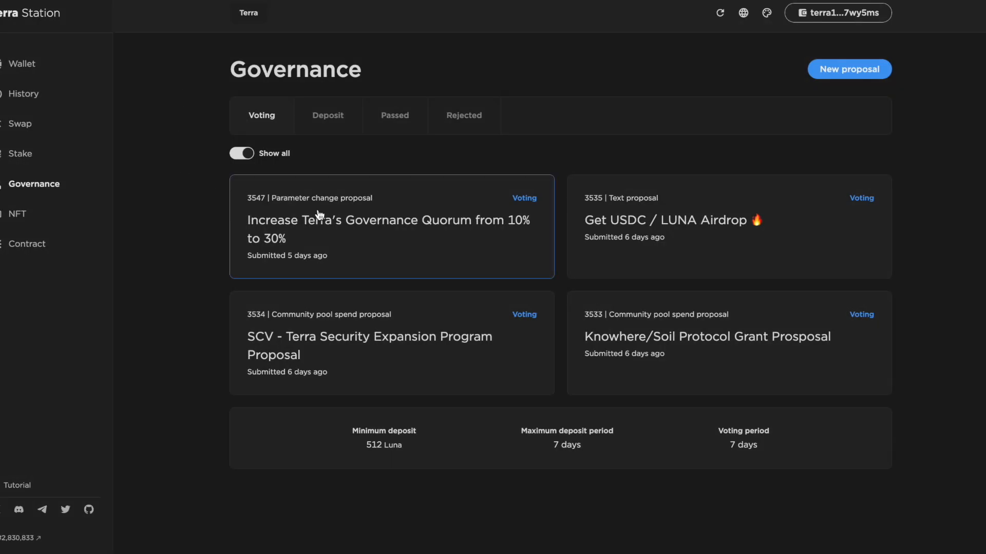
- Cast a No with veto vote on the quorum proposal 3547, sign and broadcast it
left_click(388, 226)
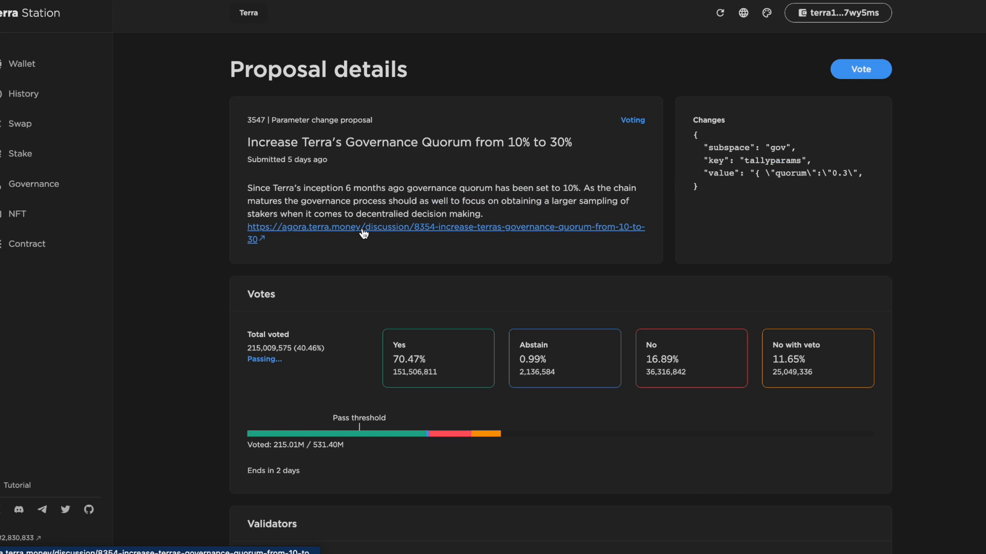
left_click(860, 68)
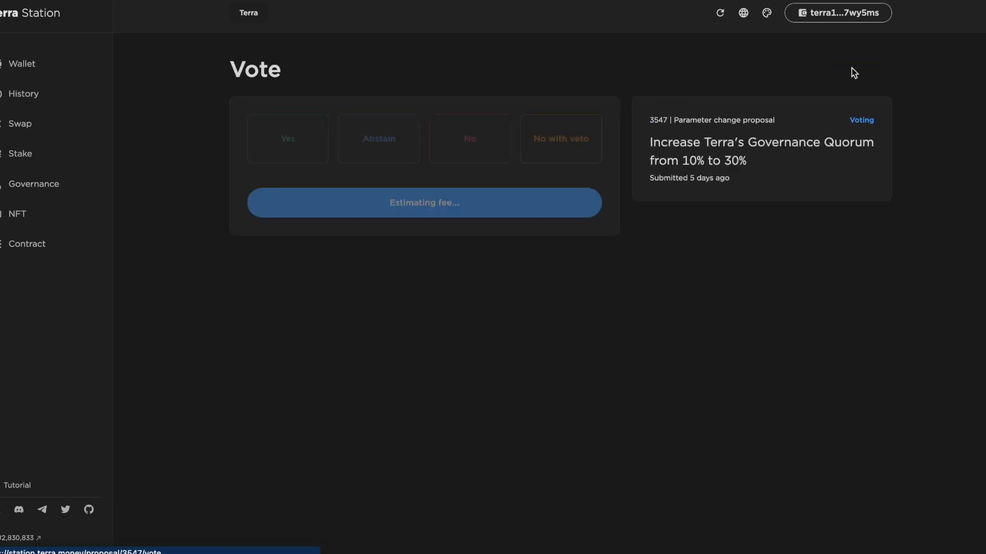
left_click(560, 138)
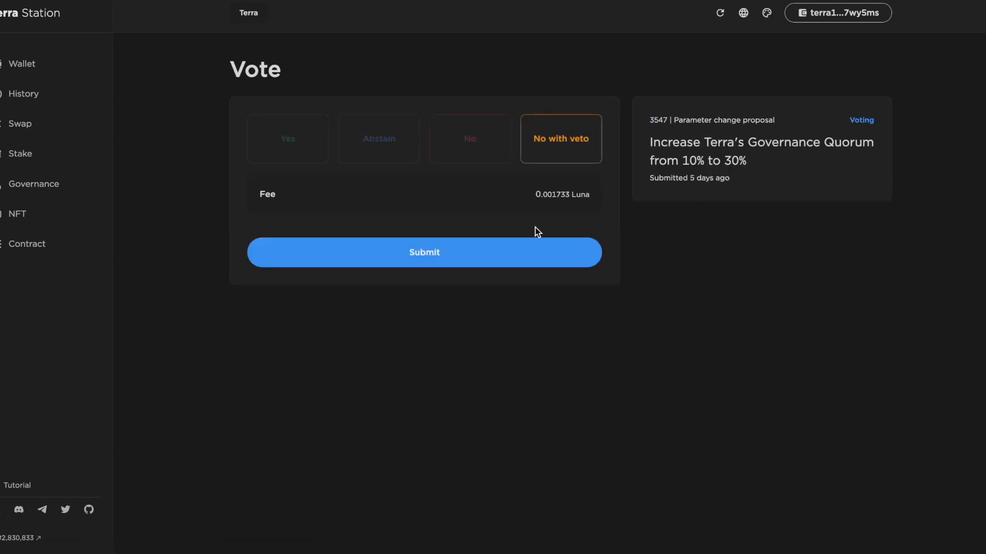
left_click(425, 252)
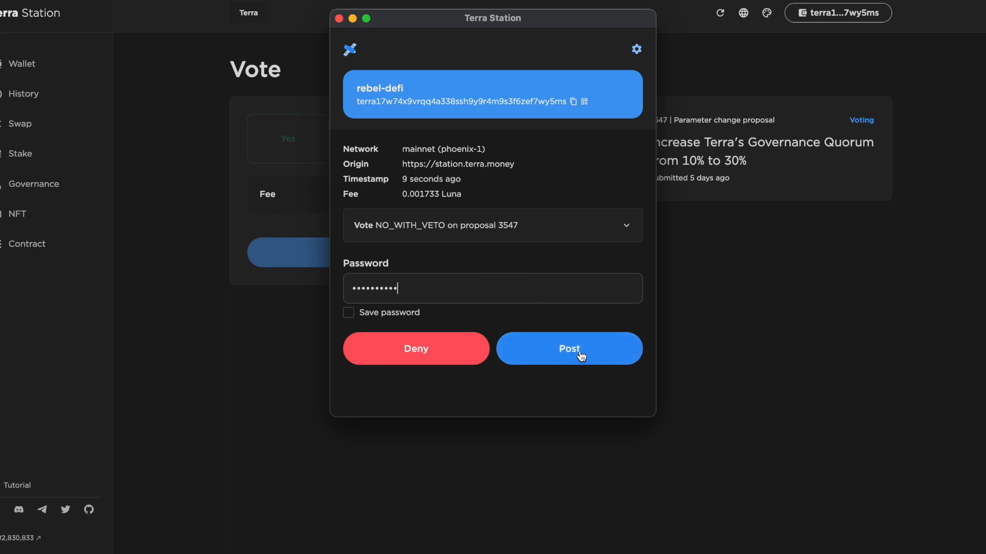
left_click(569, 349)
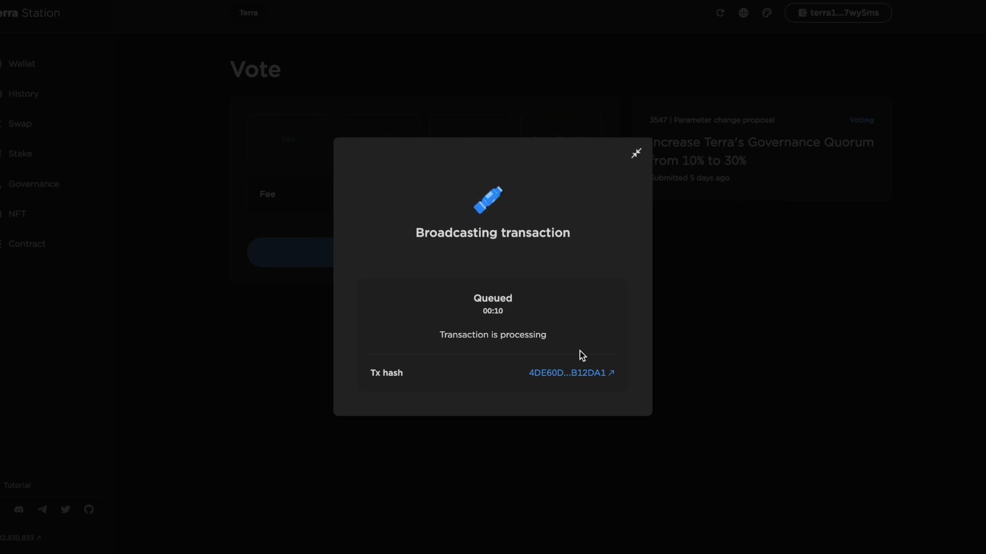
left_click(636, 153)
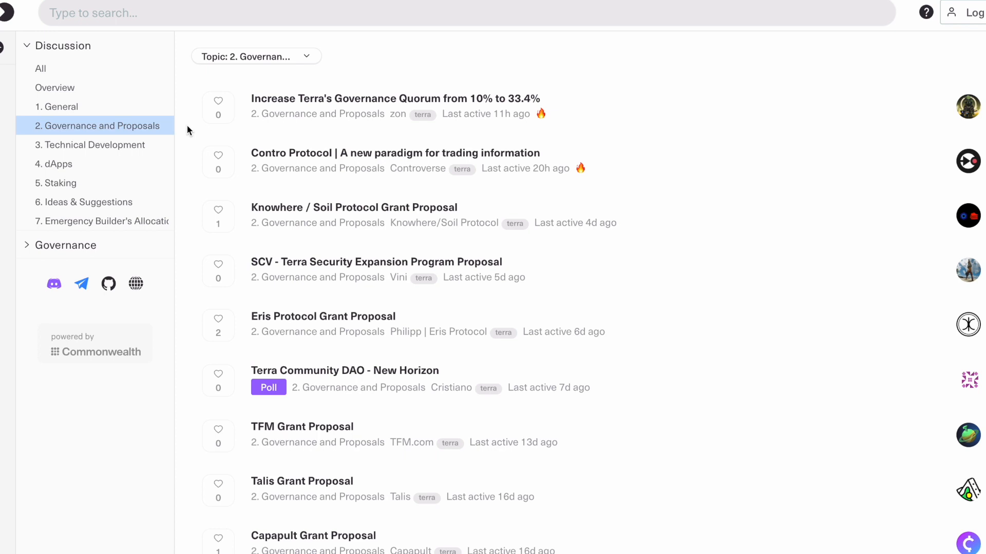
mouse_move(191, 179)
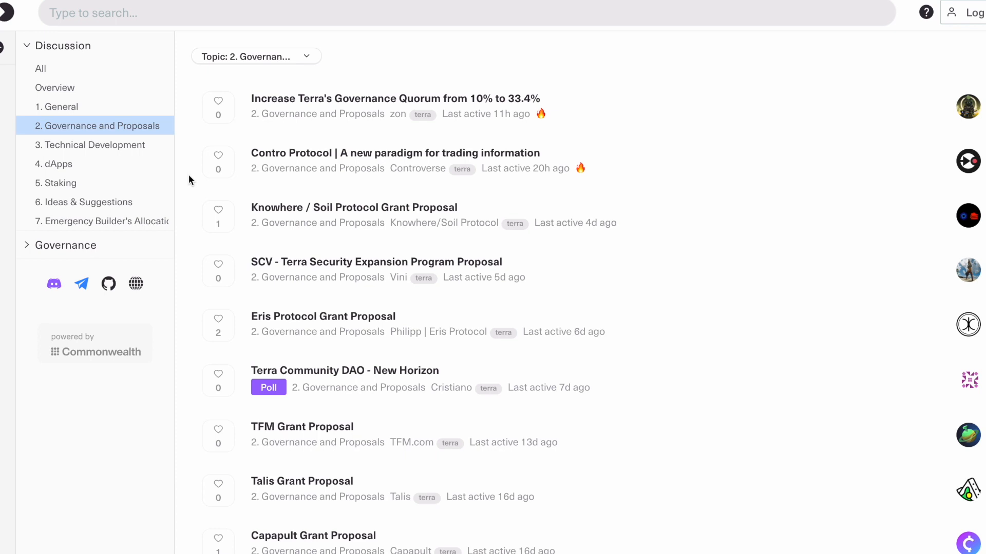
mouse_move(510, 321)
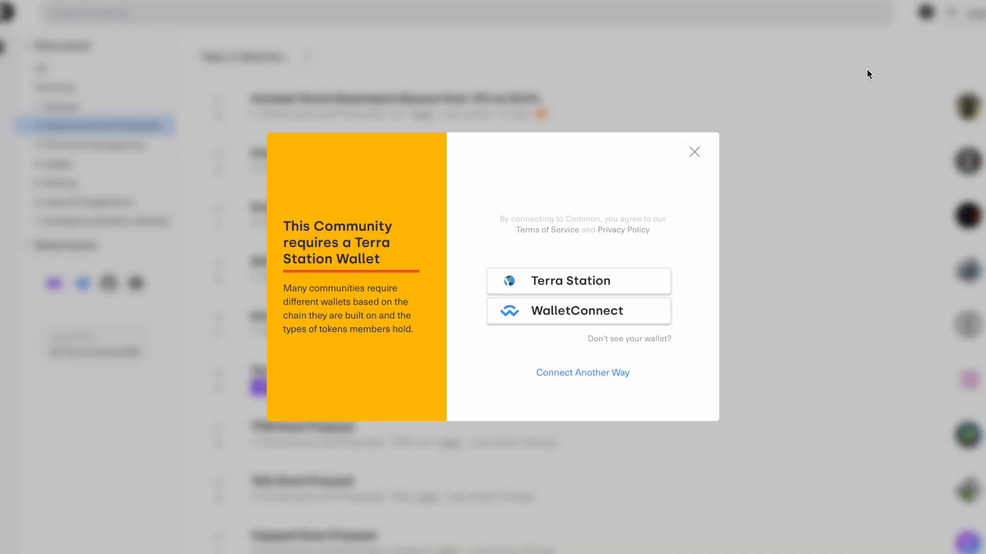
- Connect Agora via Terra Station, sign the request and draft the comment 'is where would type a comment'
left_click(580, 281)
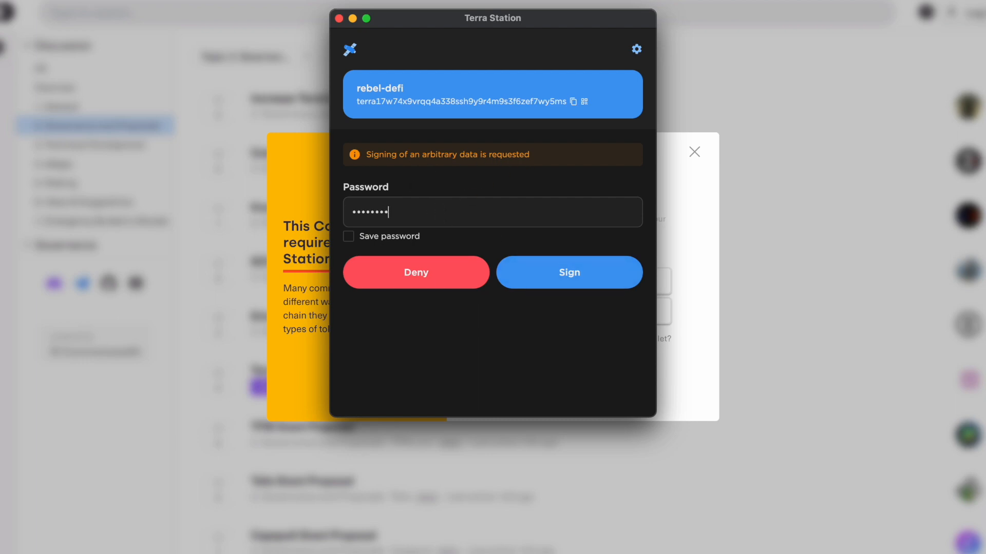
left_click(569, 272)
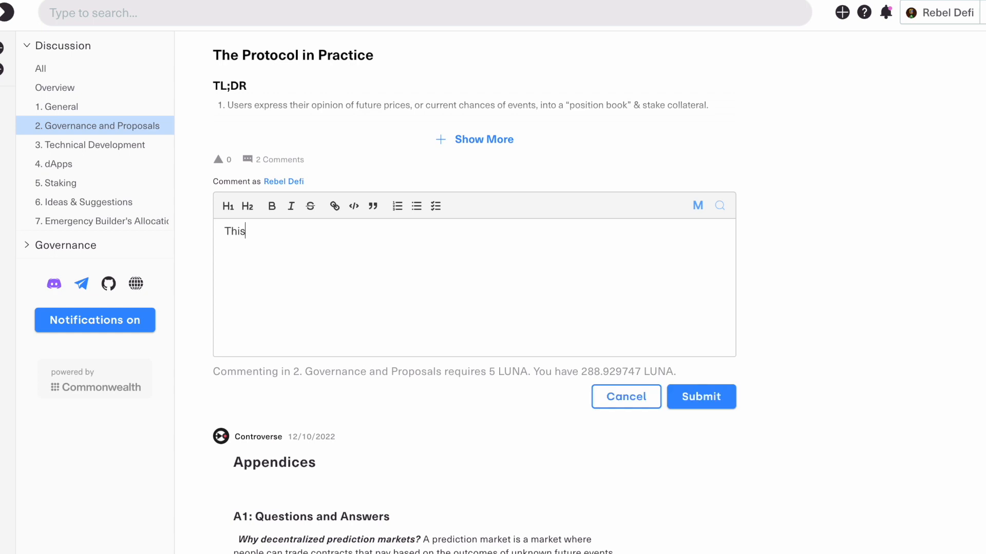
type("is where wou")
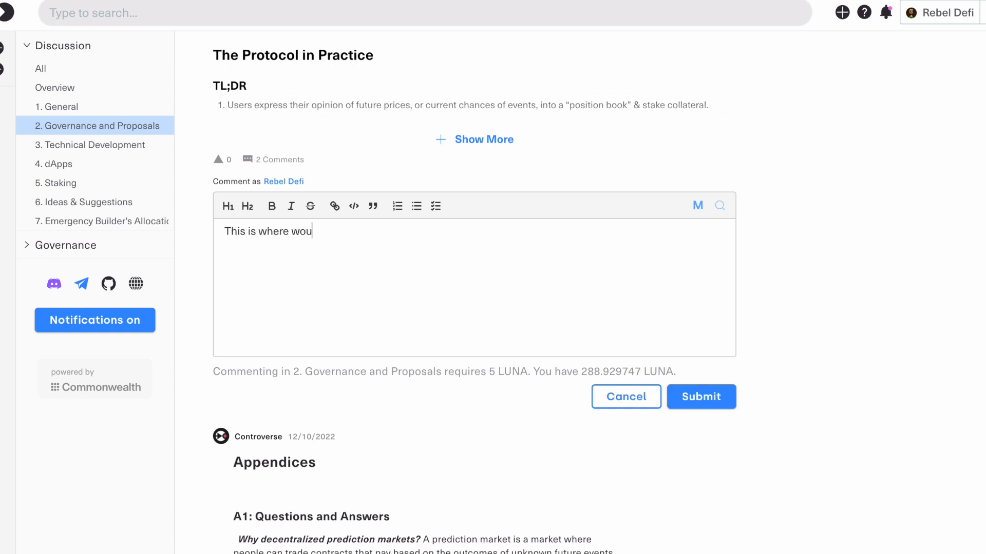
type("ld type a comment")
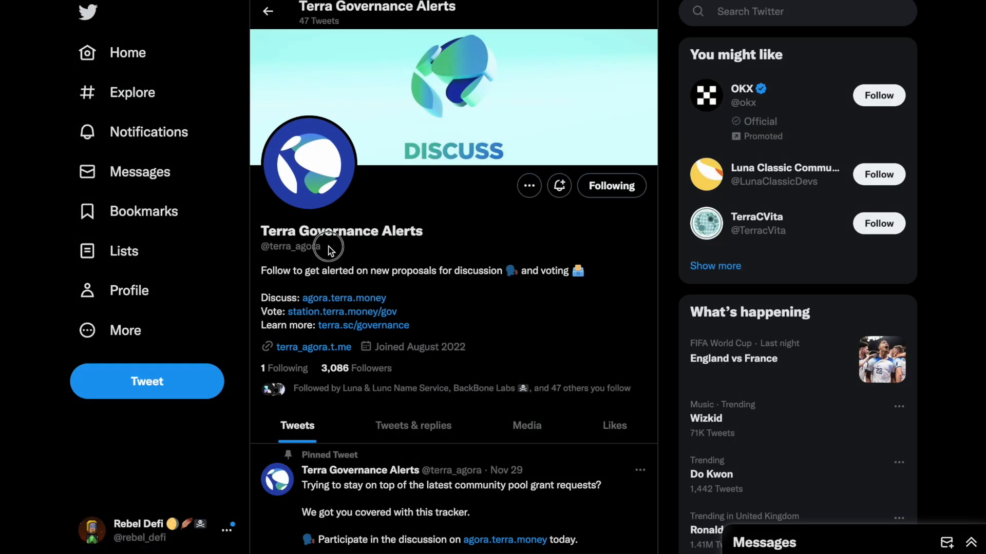
double_click(290, 246)
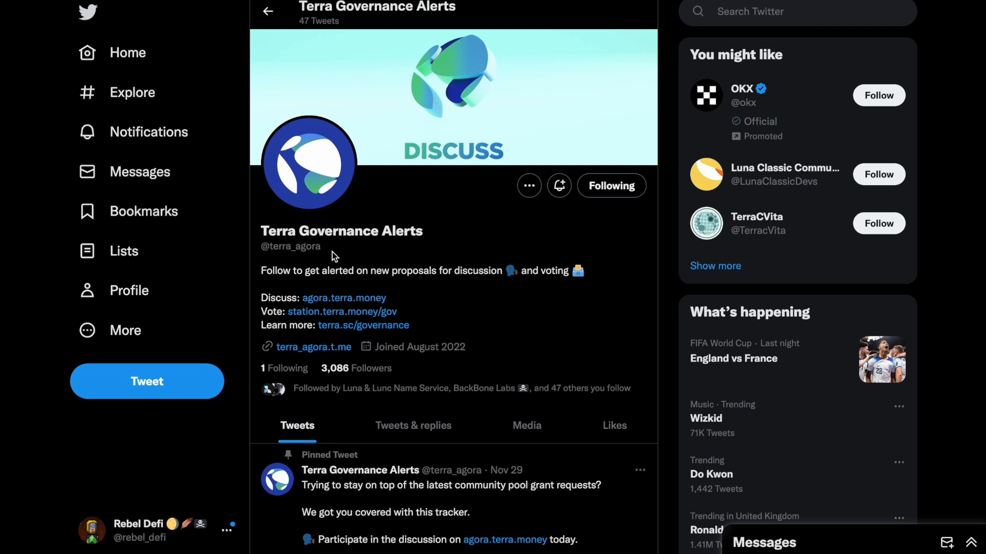
mouse_move(475, 255)
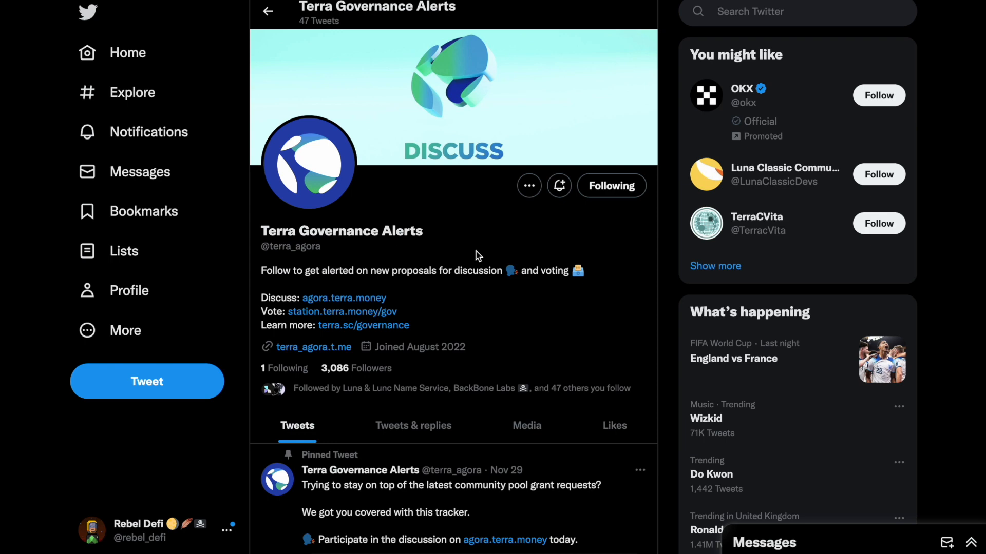
scroll("down", 3)
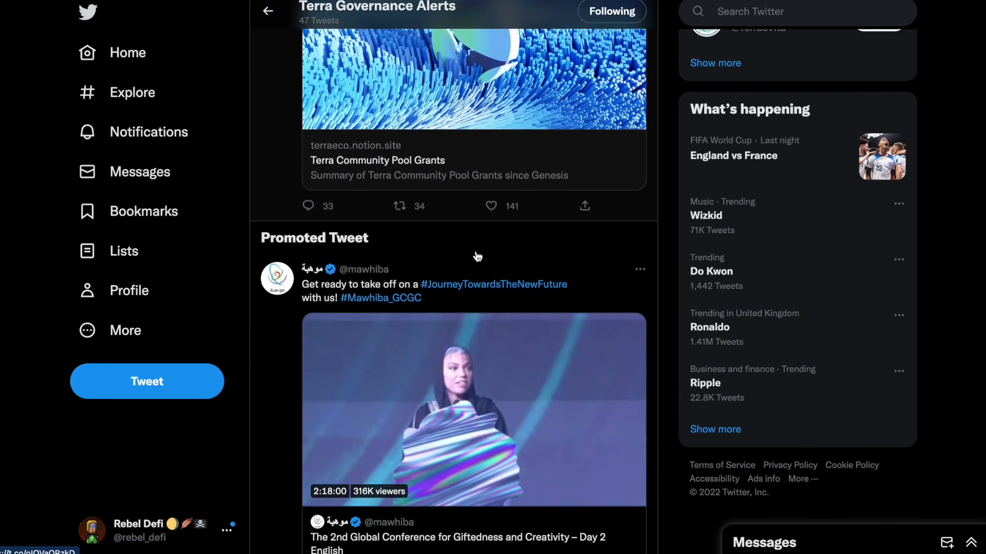
scroll("down", 3)
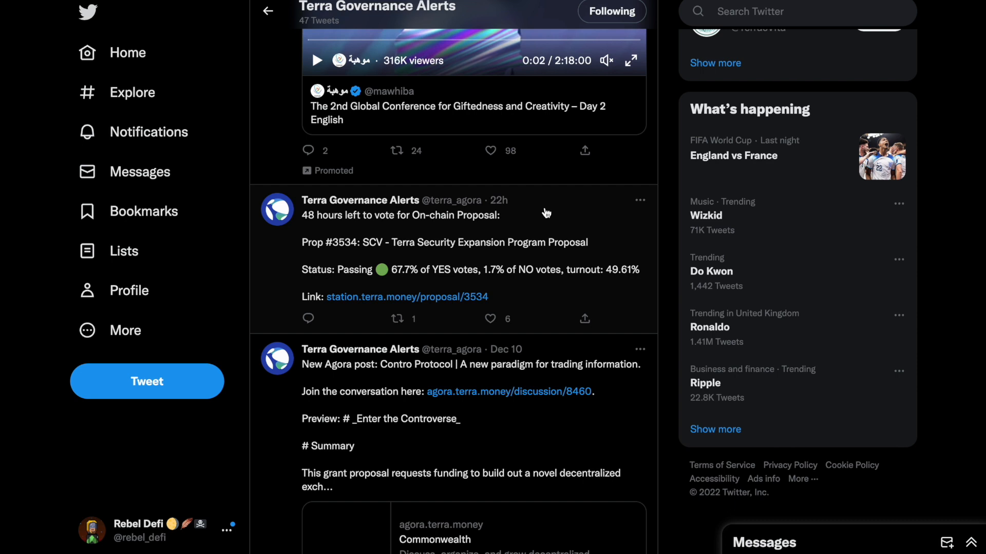
left_click(491, 150)
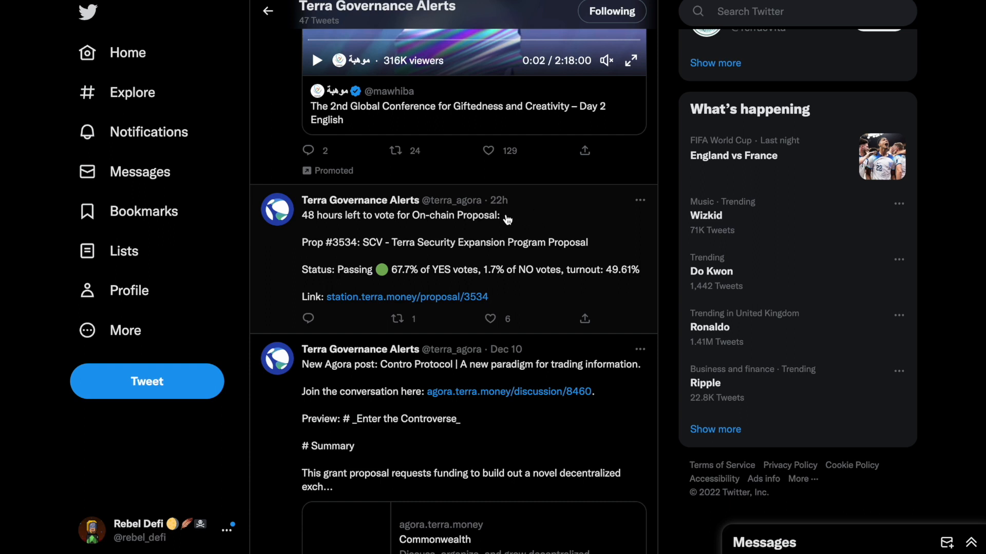
- Scroll down through the profile's proposal alert tweets on voting status
scroll("down", 3)
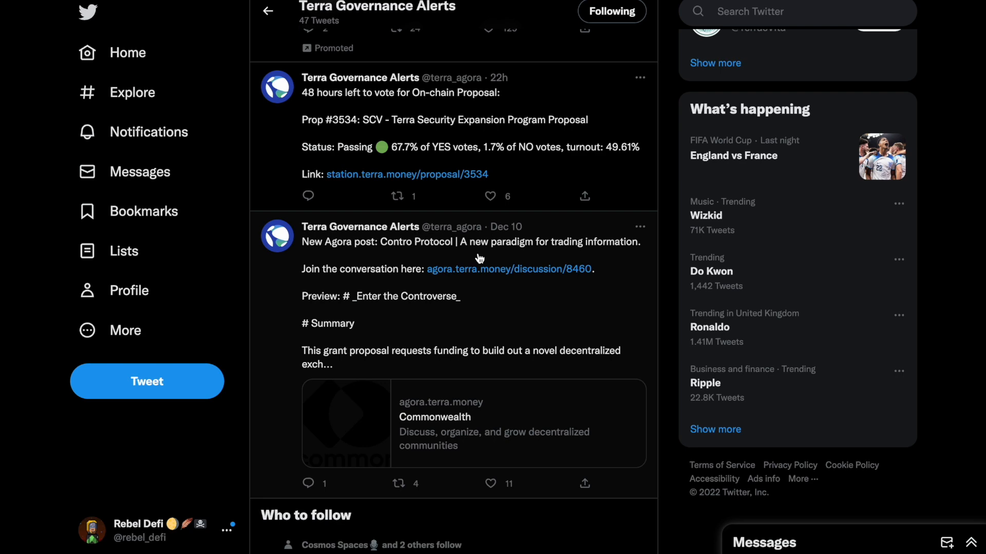
scroll("down", 3)
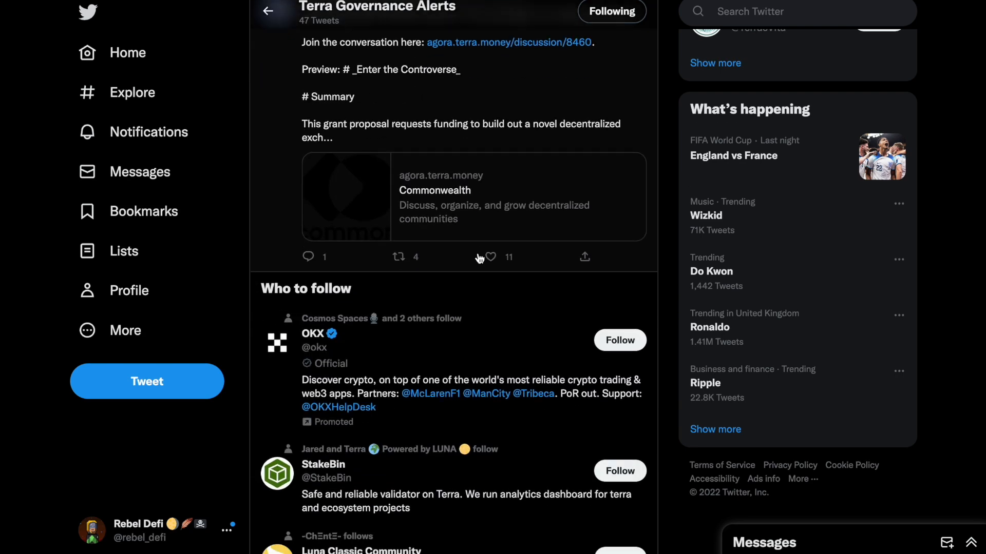
scroll("down", 3)
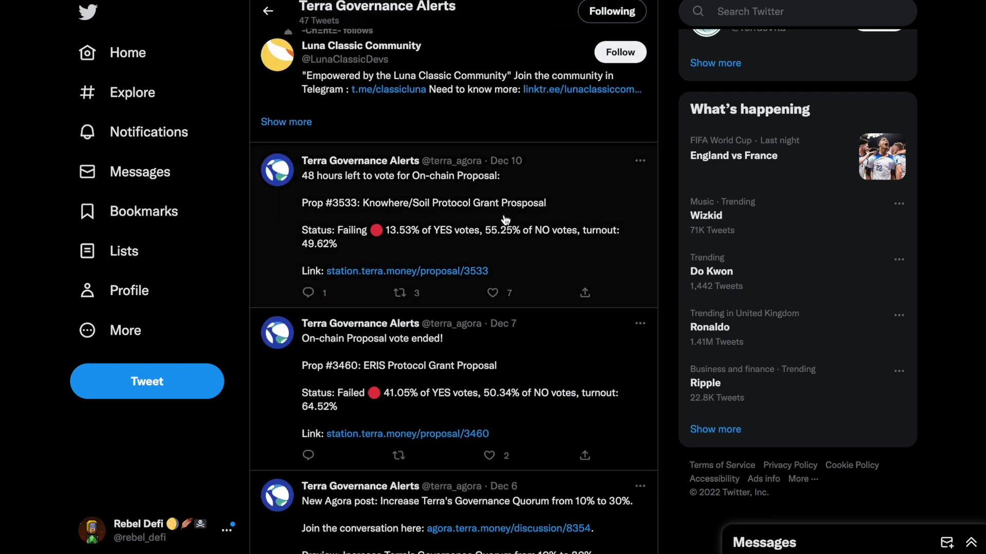
mouse_move(517, 187)
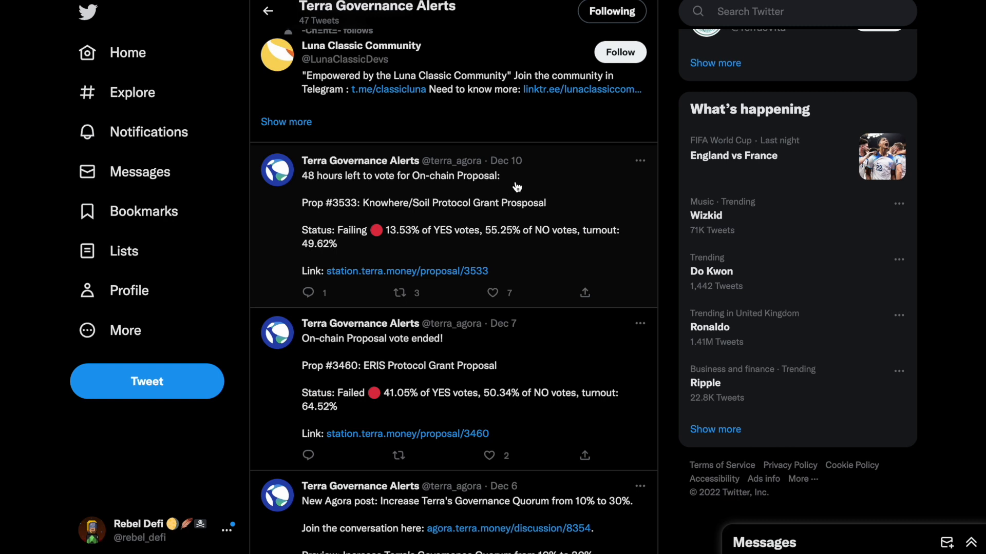
scroll("down", 3)
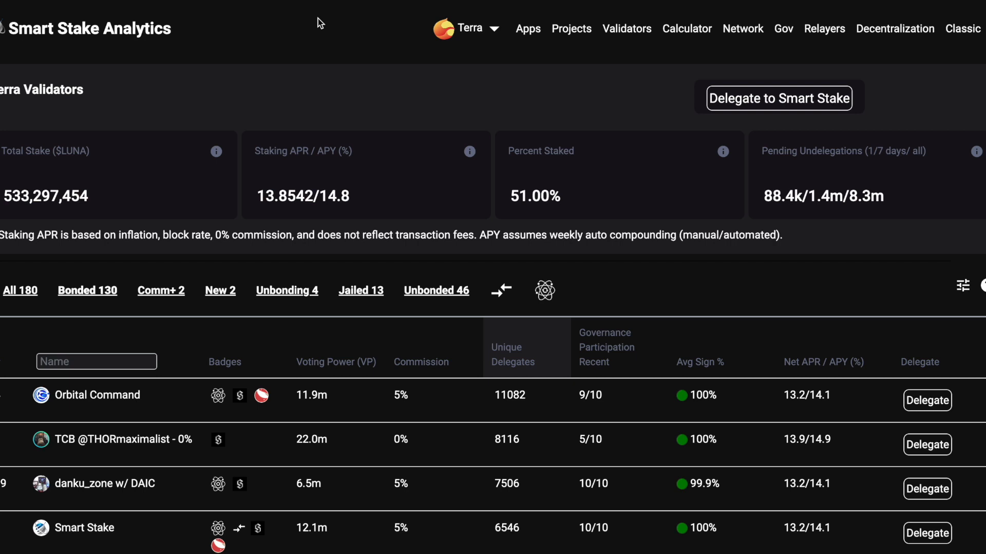
- Scroll the Terra validator table by voting power, reviewing commission, delegates and governance participation
scroll("down", 3)
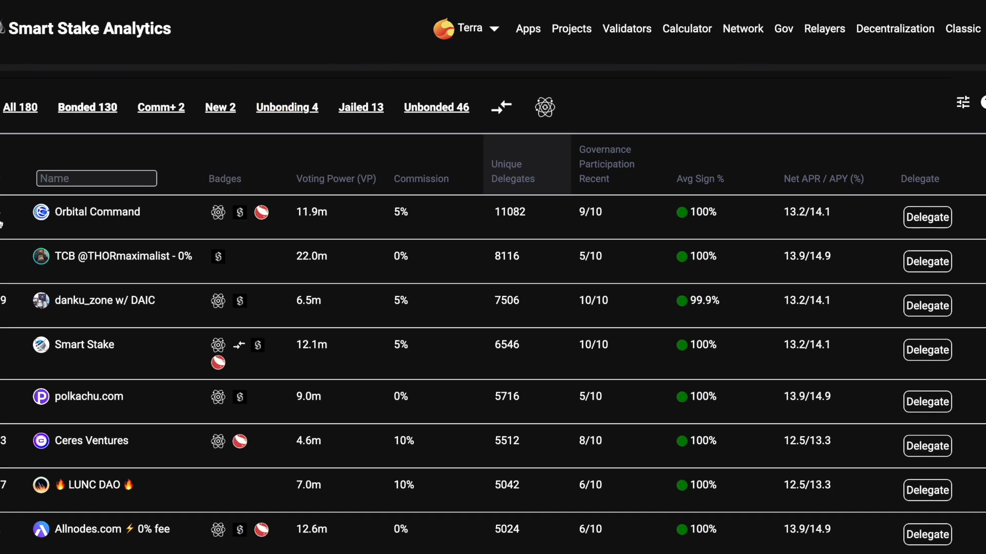
mouse_move(423, 212)
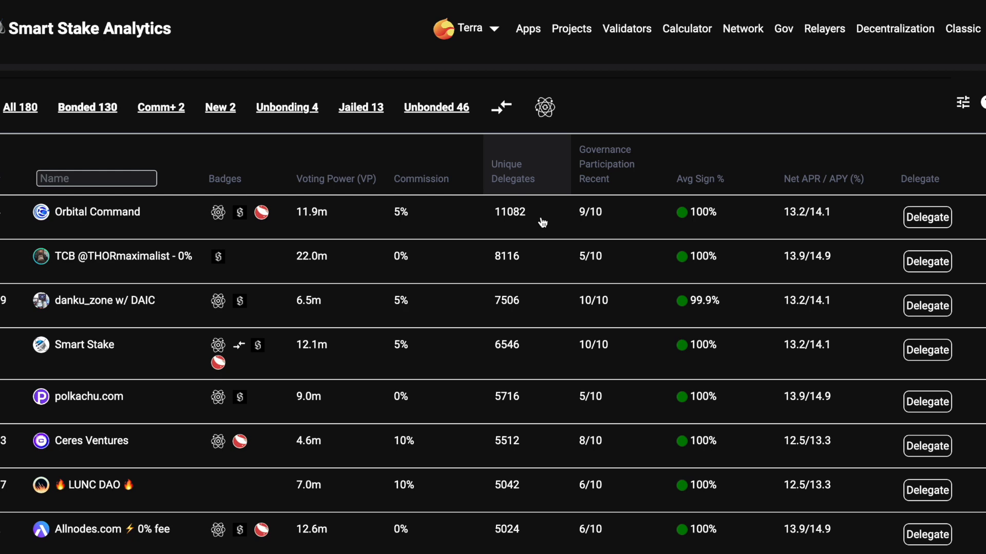
mouse_move(540, 220)
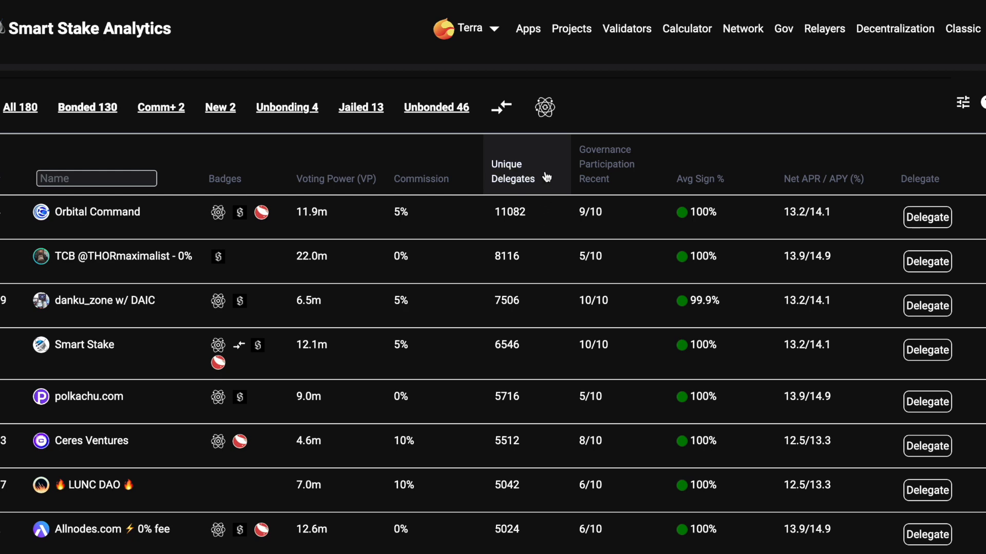
mouse_move(629, 179)
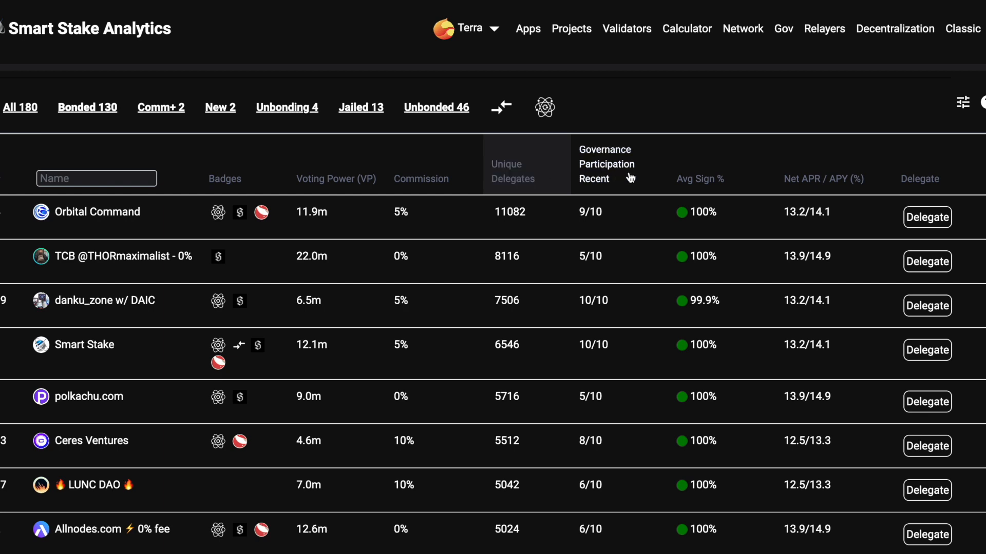
mouse_move(625, 215)
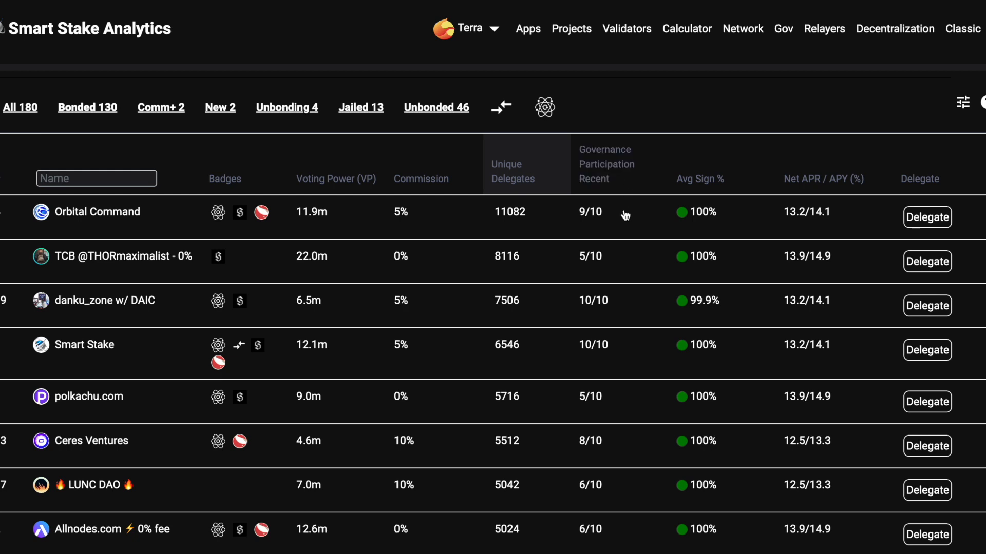
mouse_move(619, 261)
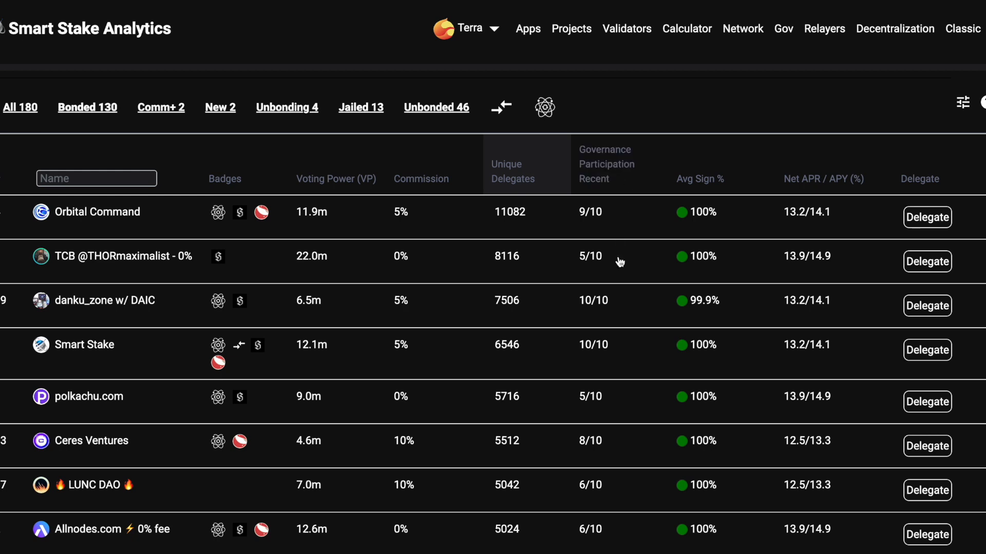
scroll("down", 3)
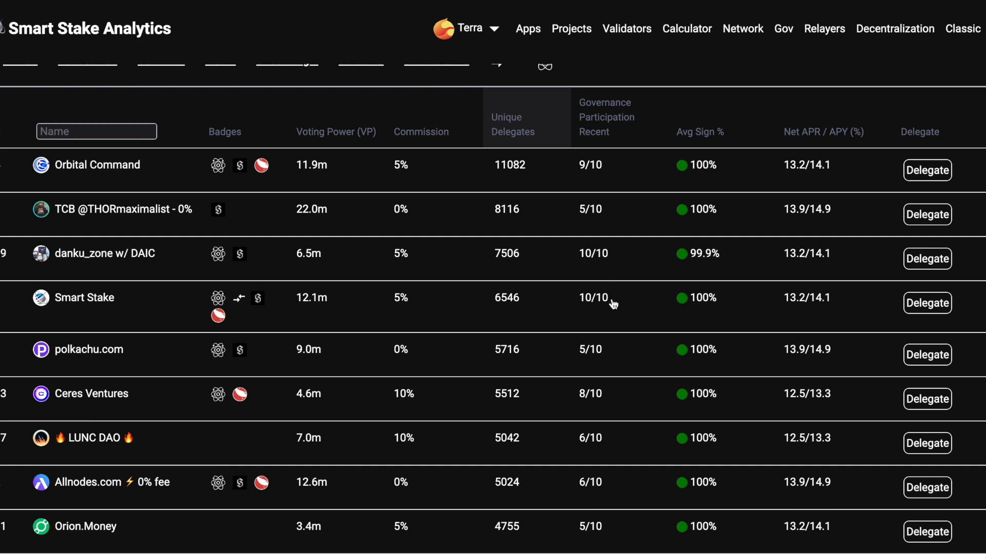
mouse_move(610, 445)
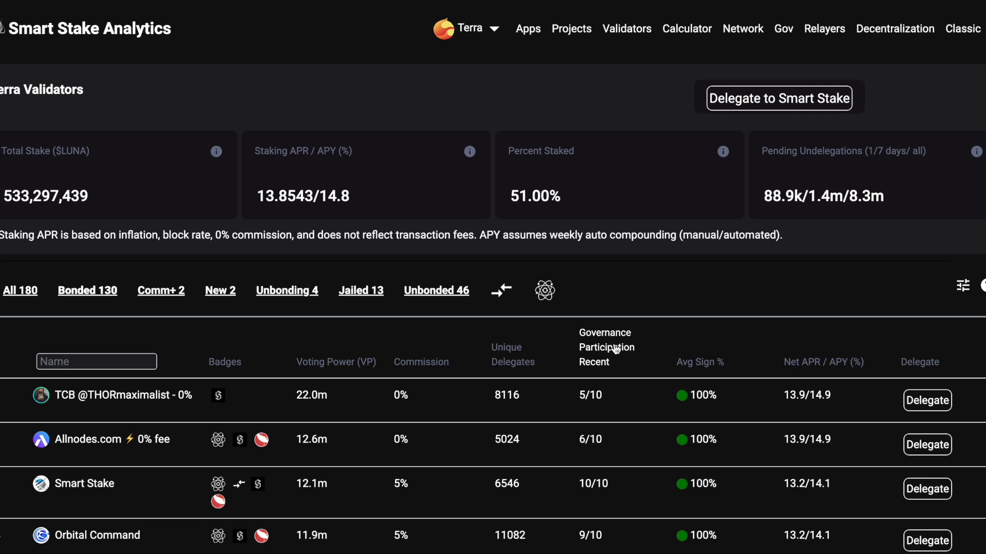
scroll("down", 3)
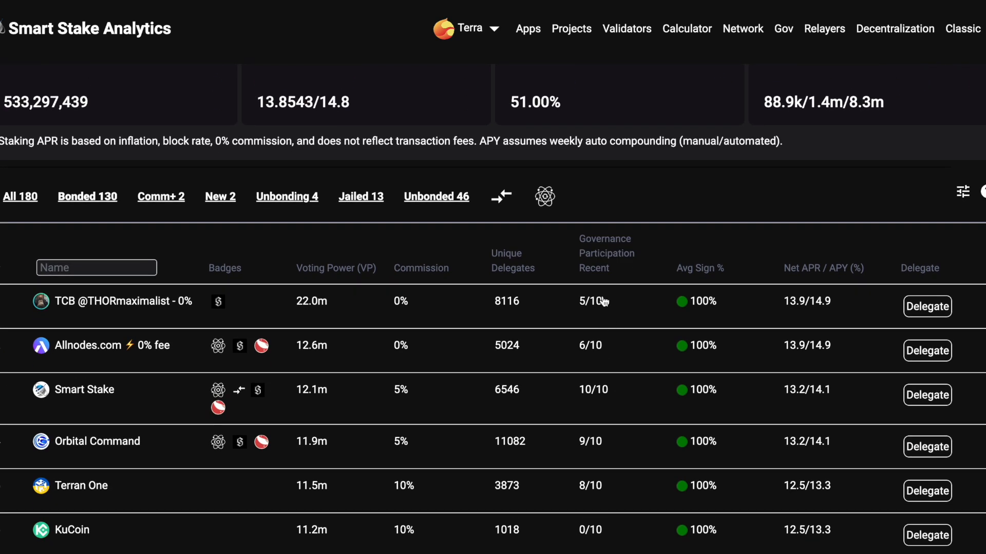
scroll("down", 3)
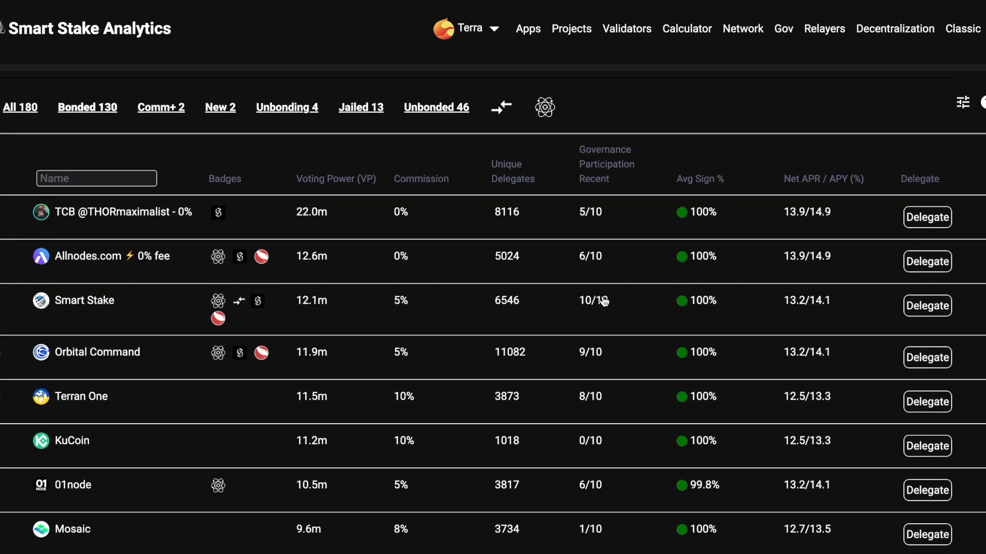
scroll("down", 3)
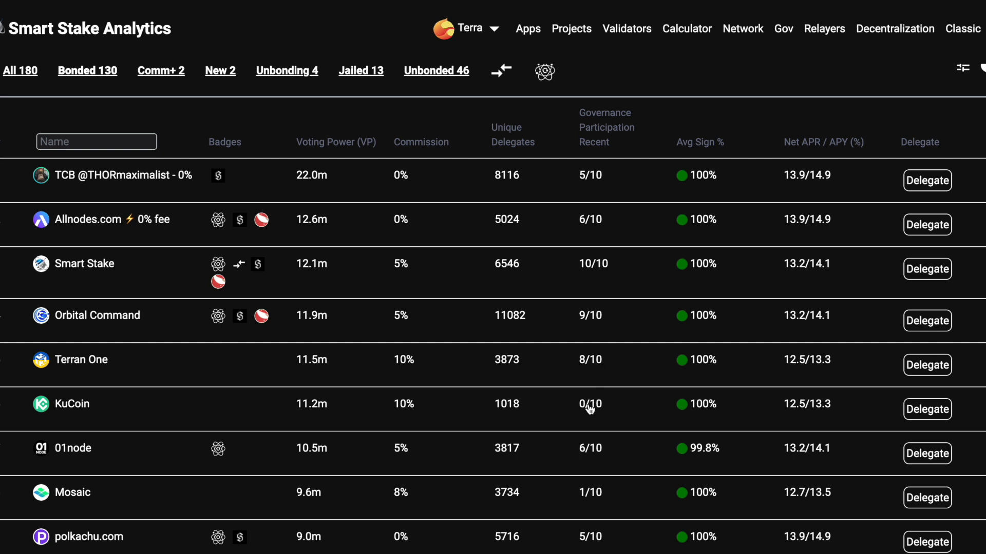
scroll("down", 3)
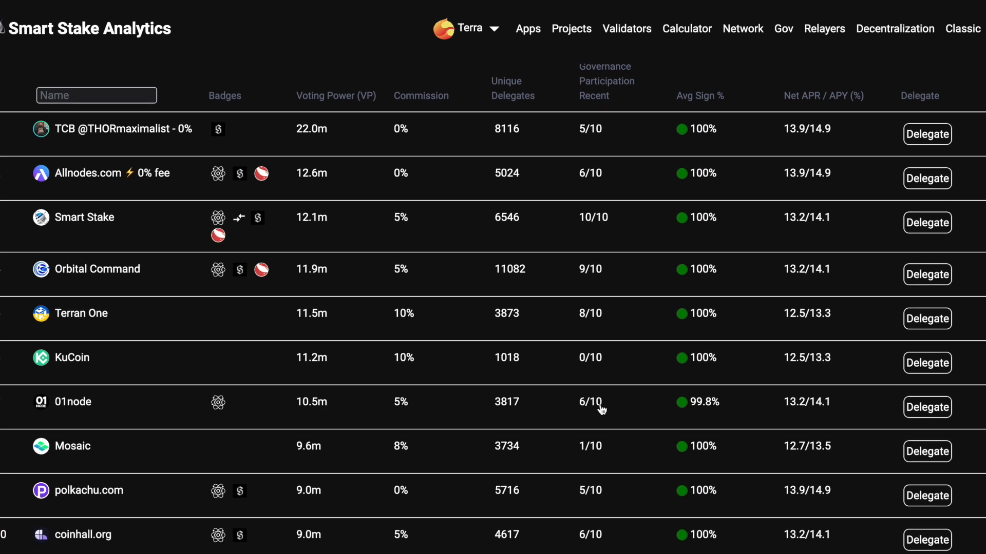
scroll("down", 3)
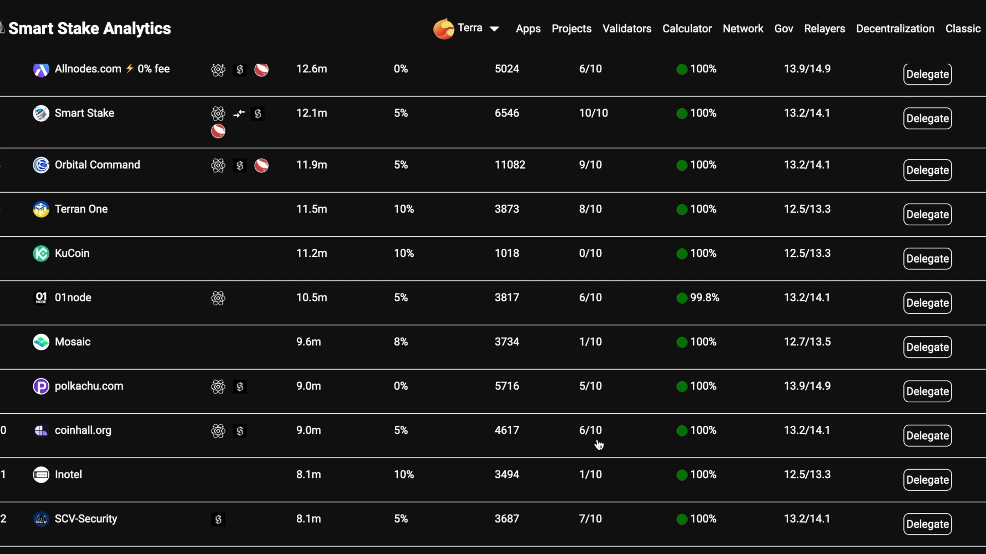
scroll("down", 3)
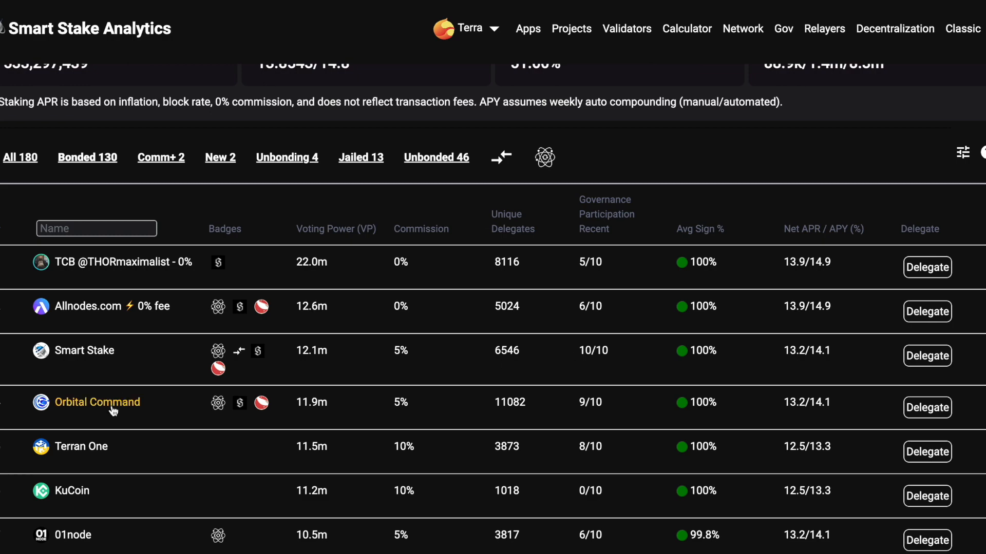
- View Orbital Command's validator summary and its Votes section on recent proposals
left_click(96, 402)
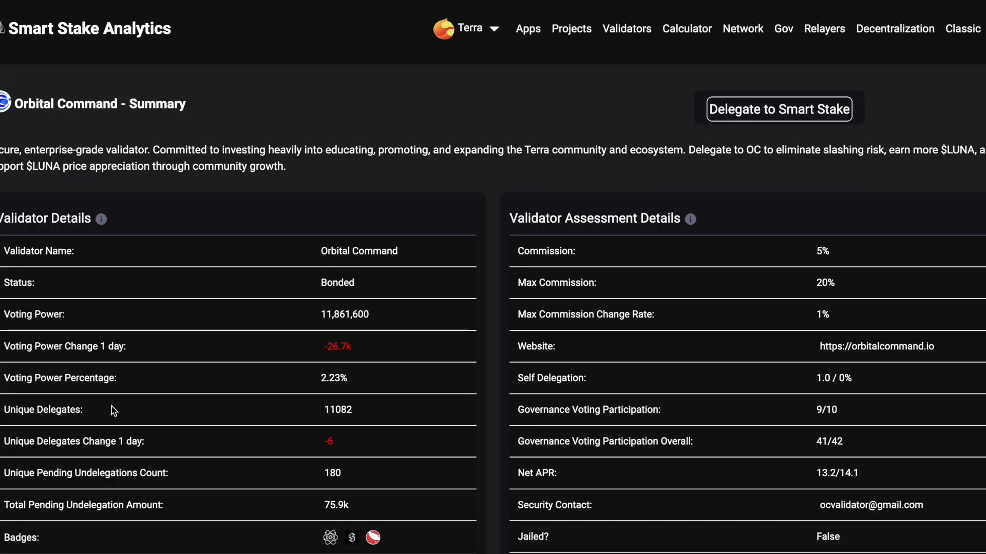
scroll("down", 3)
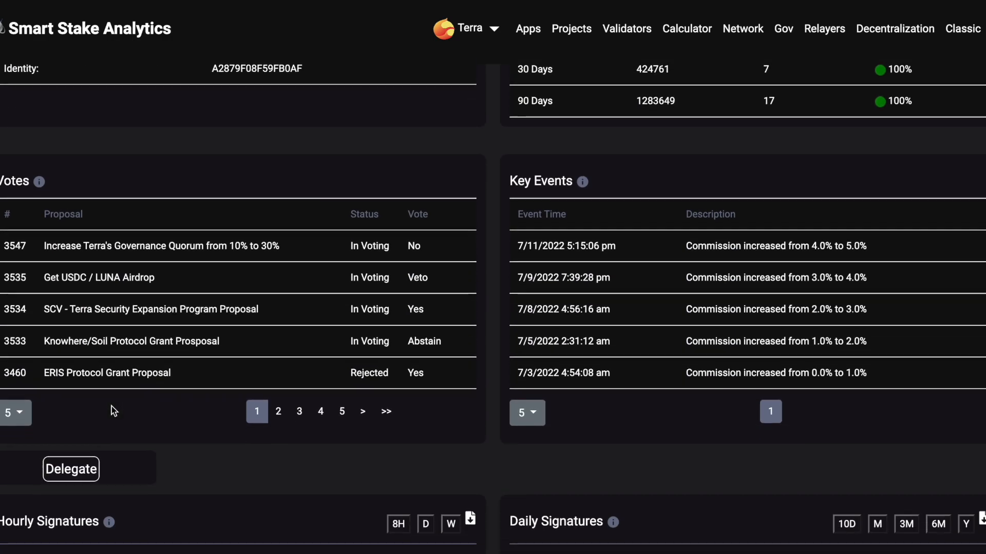
scroll("down", 3)
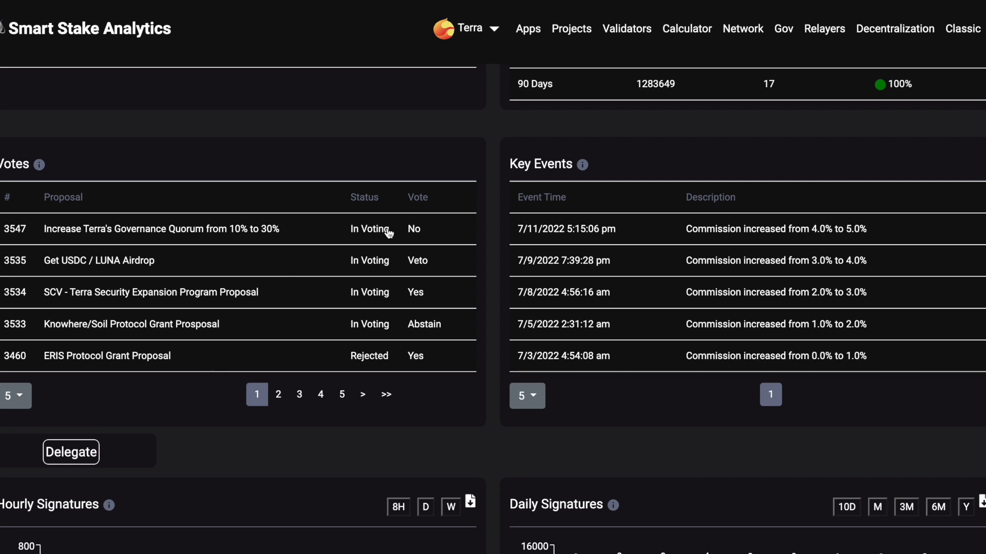
mouse_move(438, 265)
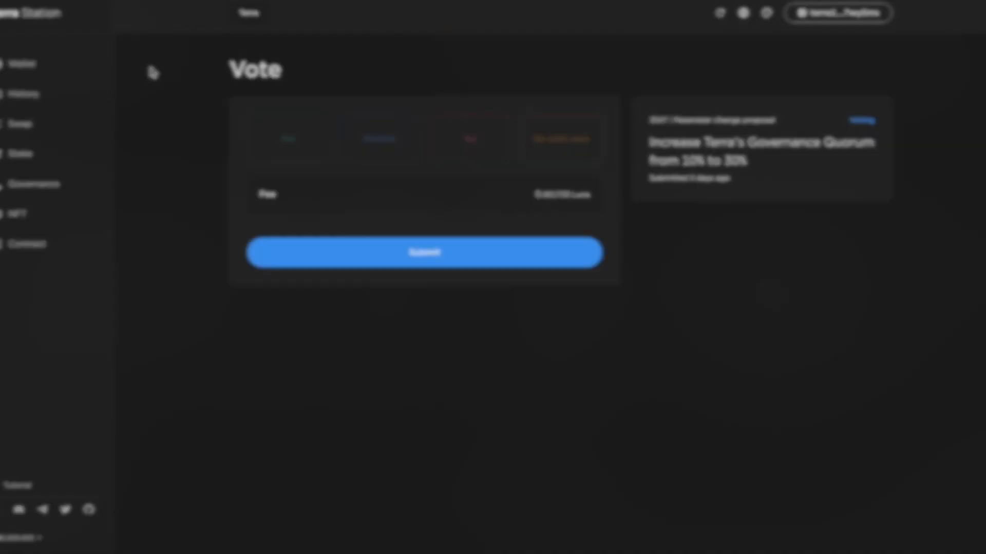
- Go to Governance and view the SCV Terra Security Expansion proposal's validator section
left_click(21, 154)
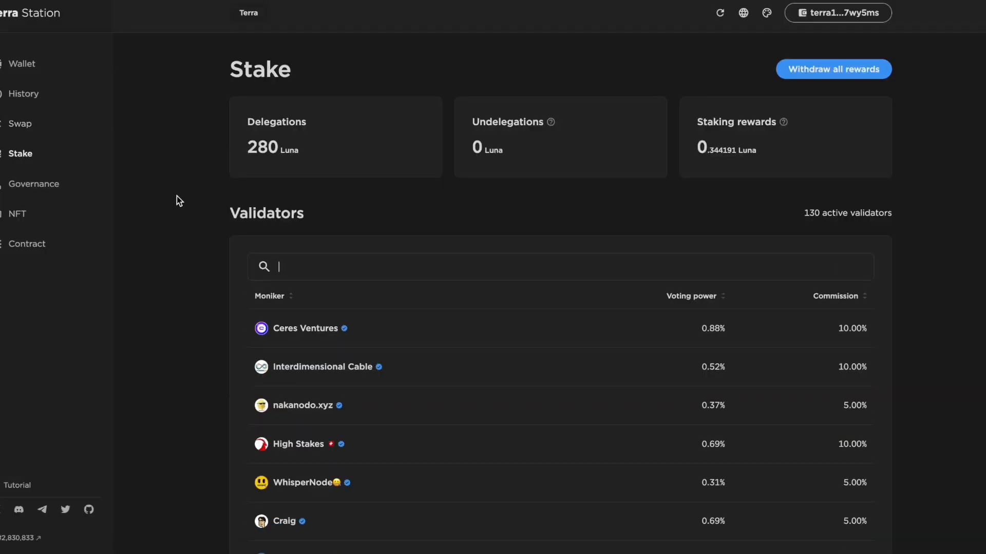
left_click(31, 183)
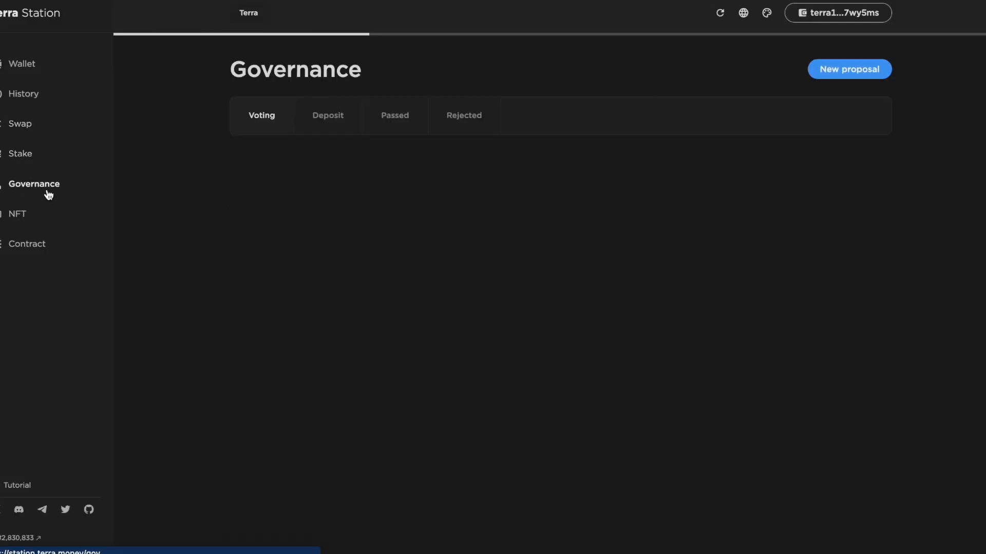
left_click(35, 185)
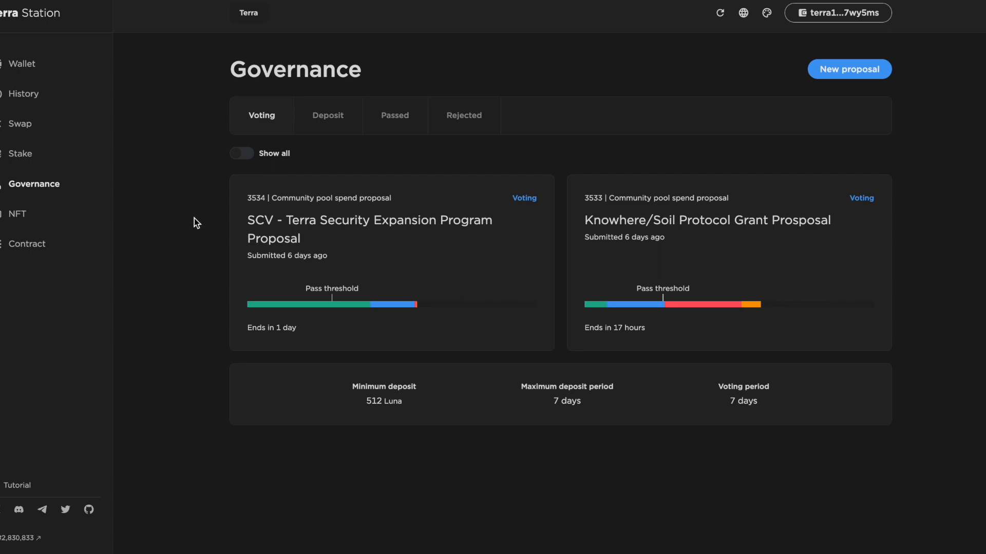
left_click(369, 220)
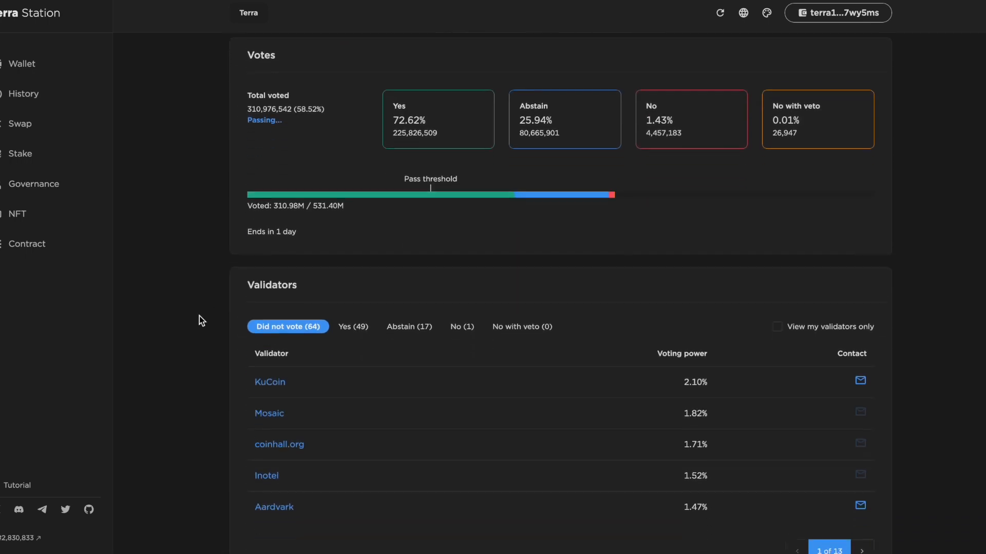
scroll("down", 3)
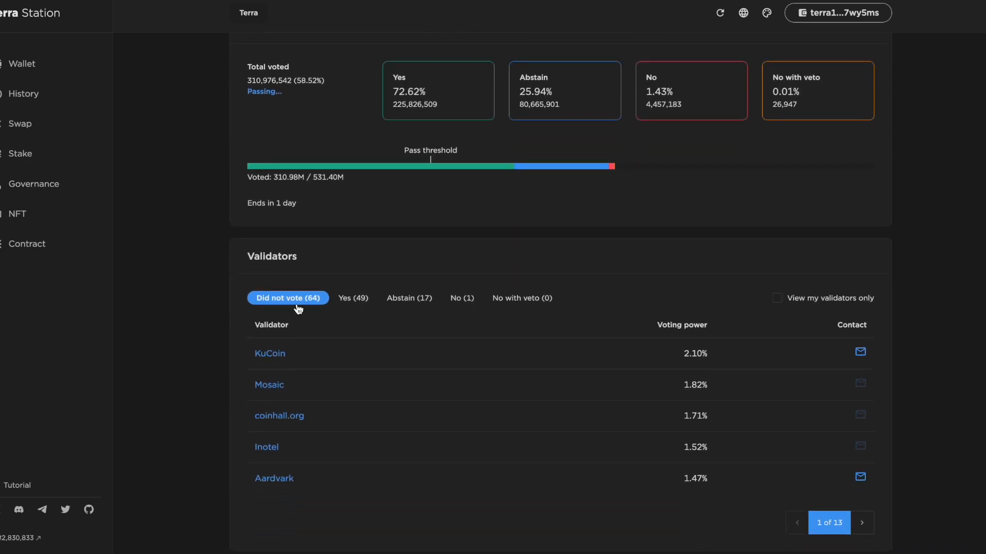
- Browse the SCV proposal's validators by Yes, Abstain and No votes, then return to the proposal list
left_click(353, 298)
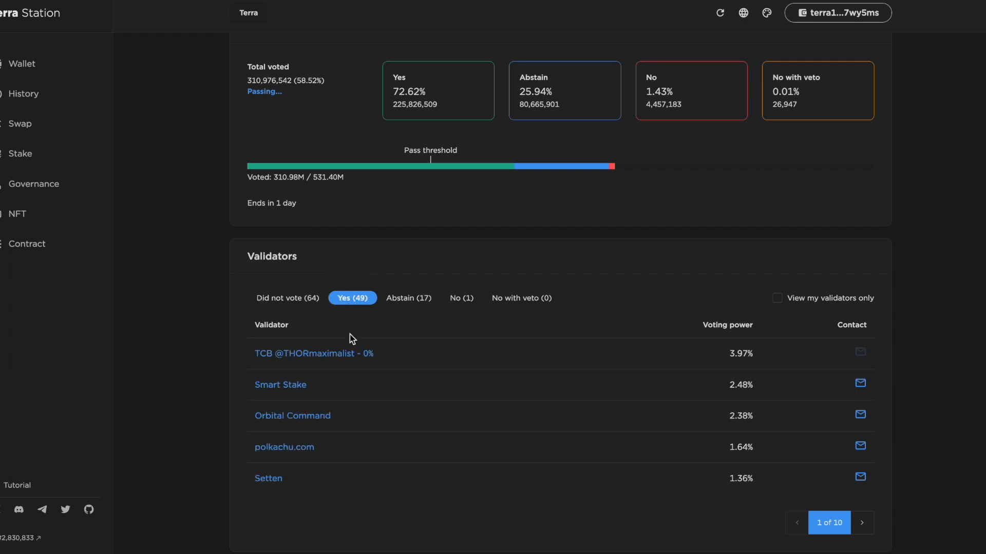
left_click(409, 298)
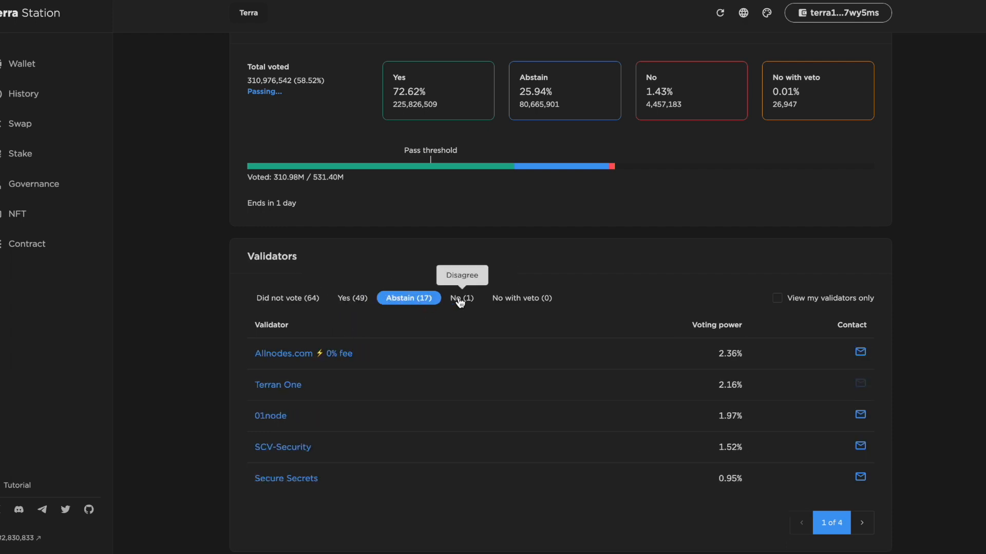
left_click(461, 298)
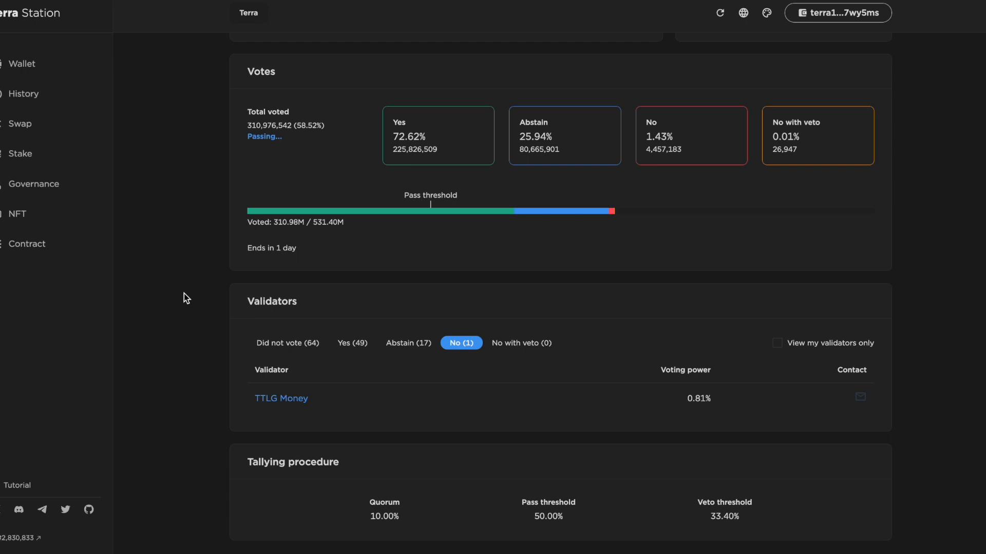
scroll("up", 3)
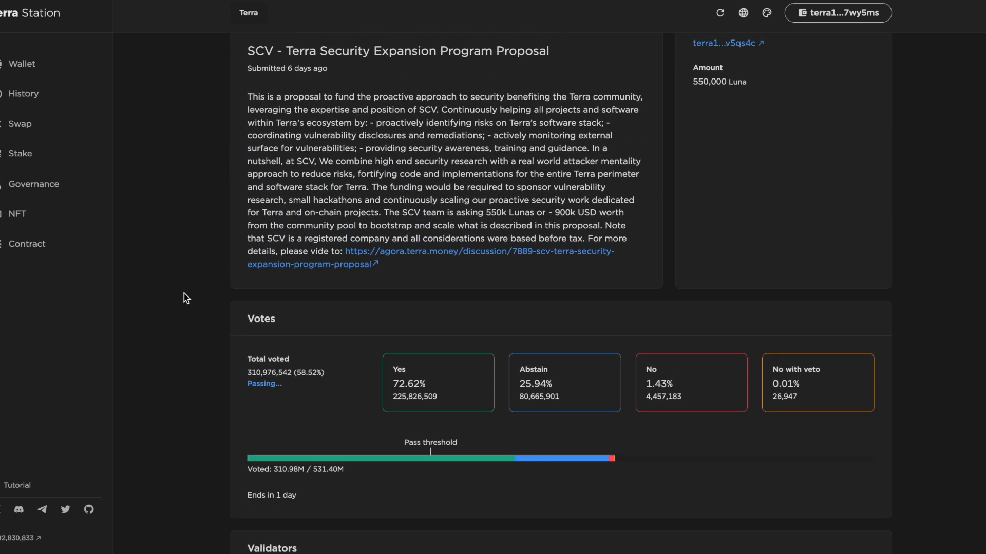
left_click(36, 184)
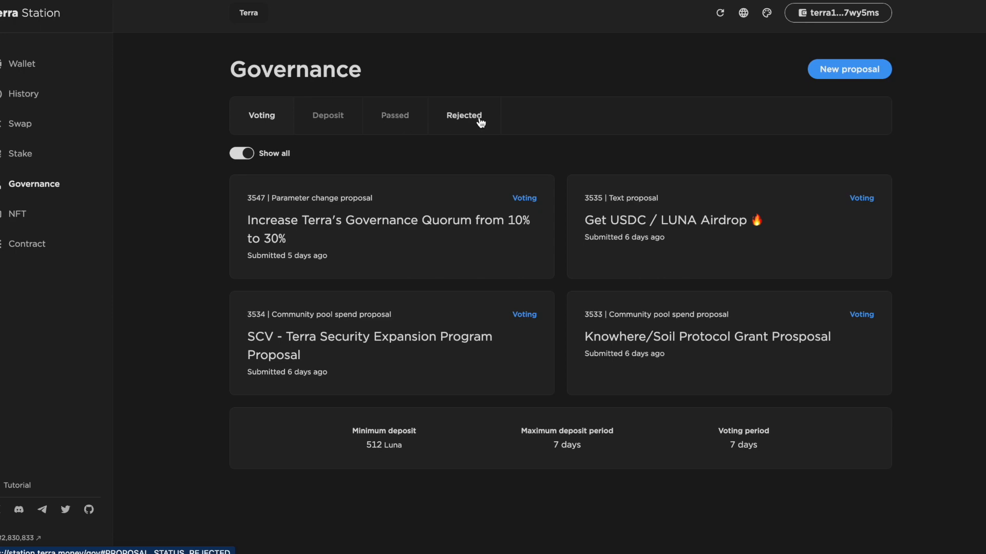
- View the rejected ERIS Protocol Grant Proposal's validators, switching between Yes and Did not vote
left_click(464, 115)
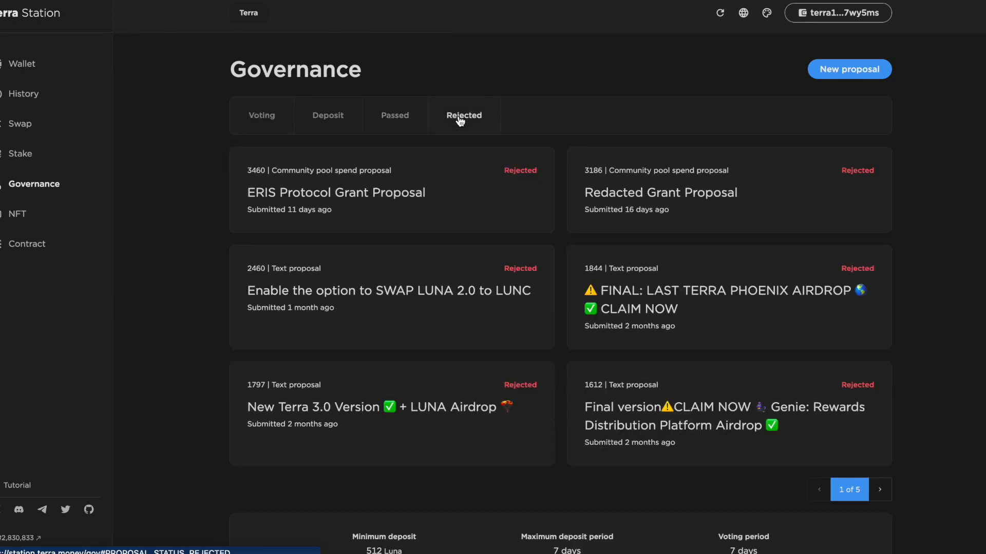
left_click(335, 193)
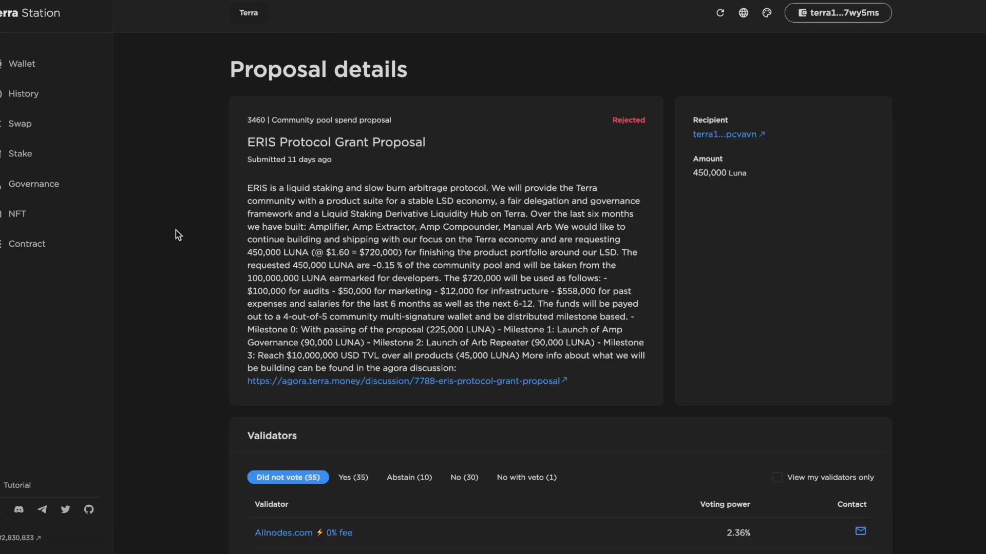
scroll("down", 3)
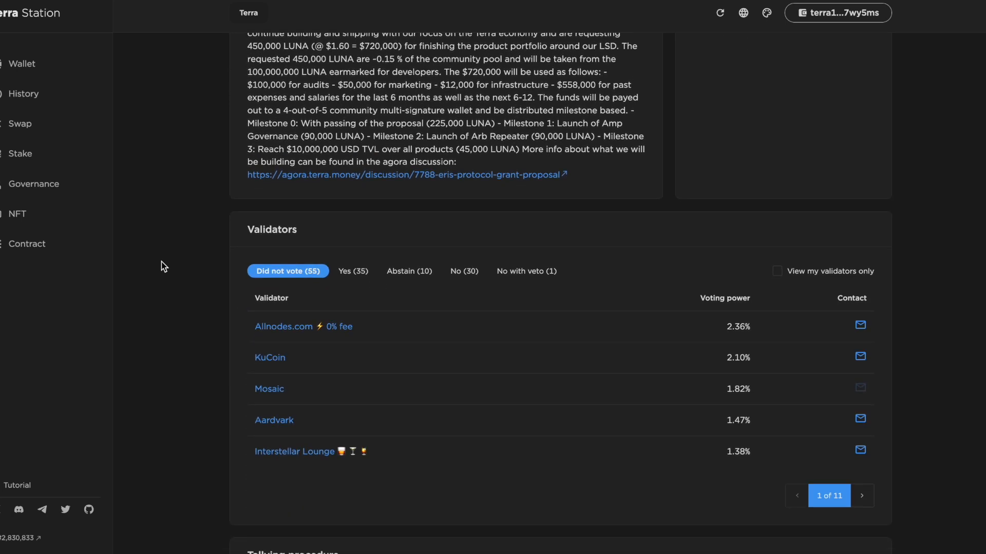
mouse_move(164, 255)
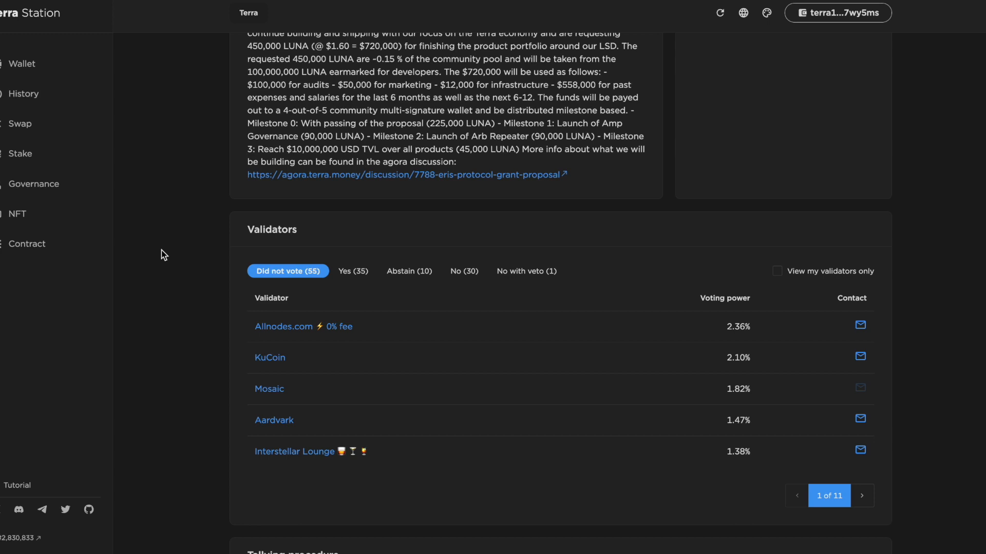
mouse_move(346, 274)
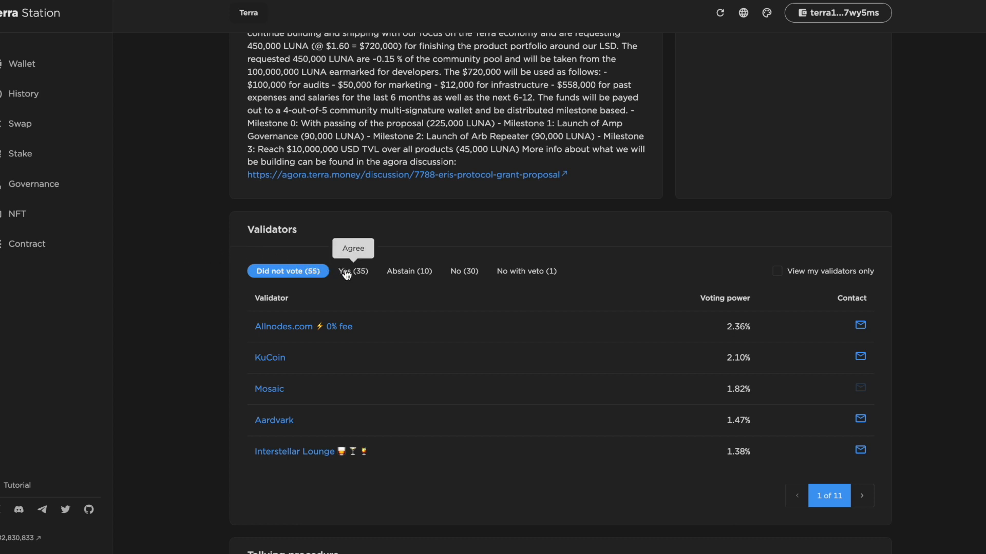
left_click(352, 271)
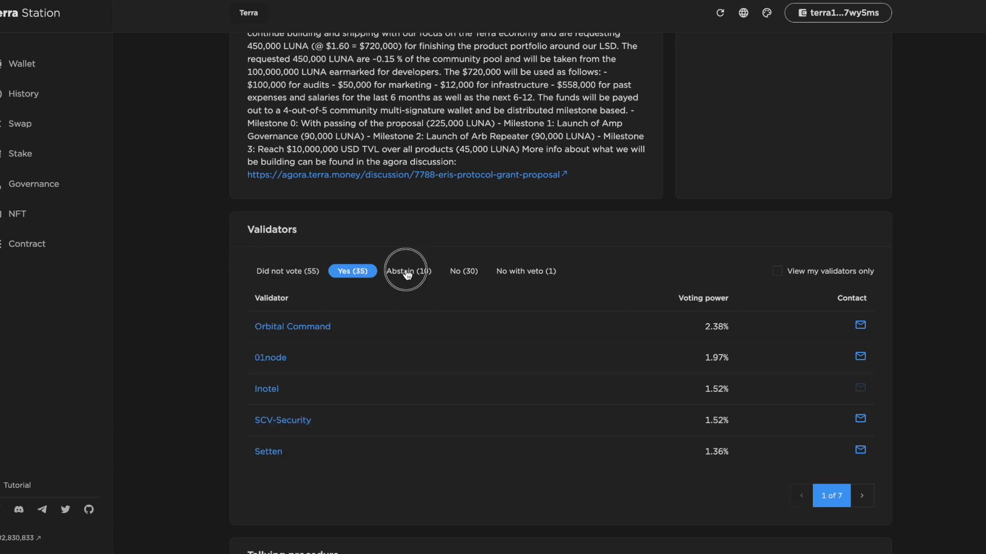
left_click(288, 271)
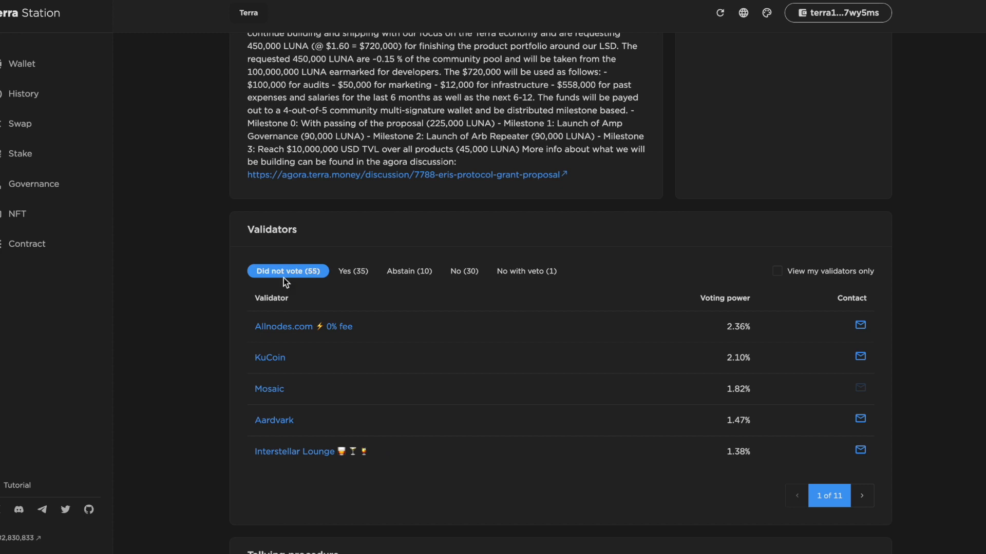
mouse_move(513, 407)
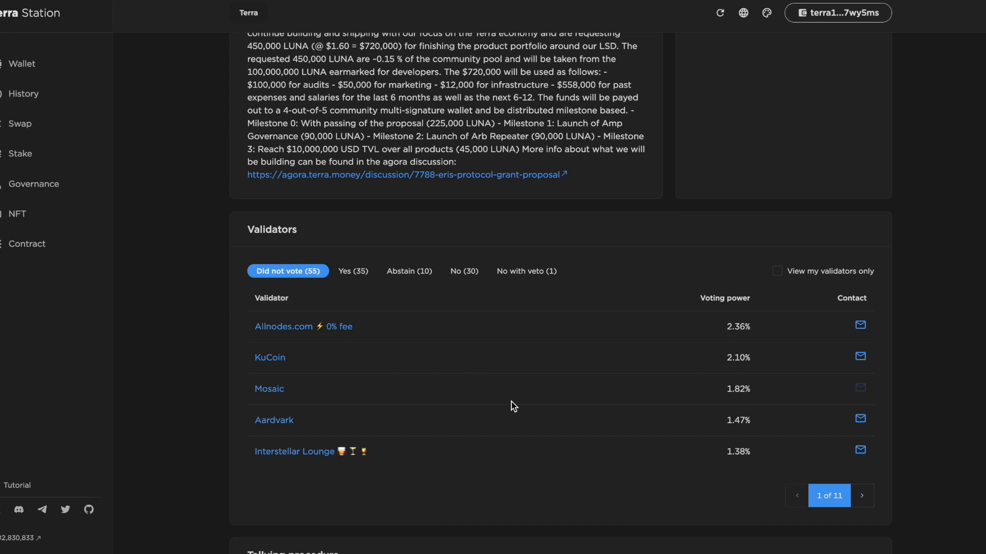
- Page forward through the ERIS proposal's non-voting validators to page 8 of 11
left_click(862, 496)
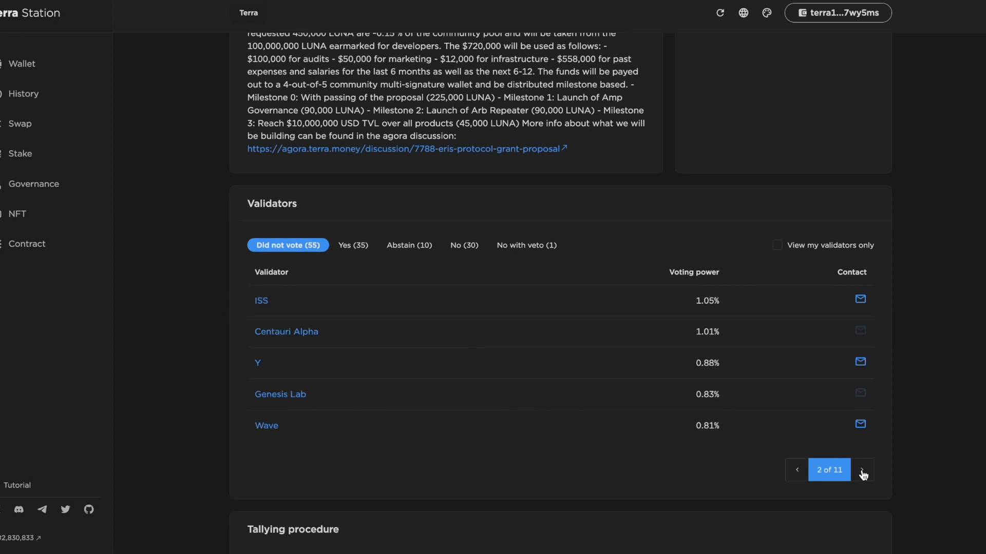
left_click(862, 470)
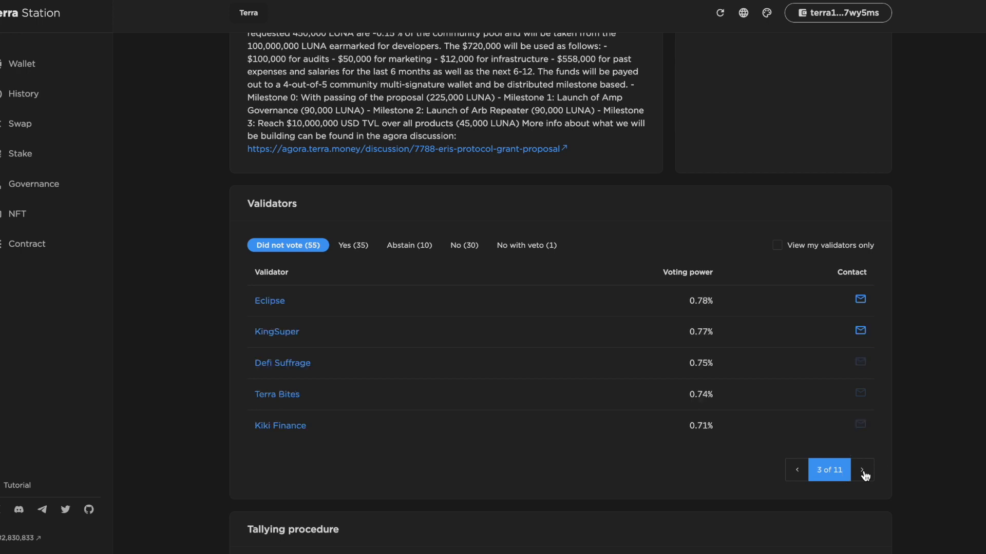
left_click(862, 471)
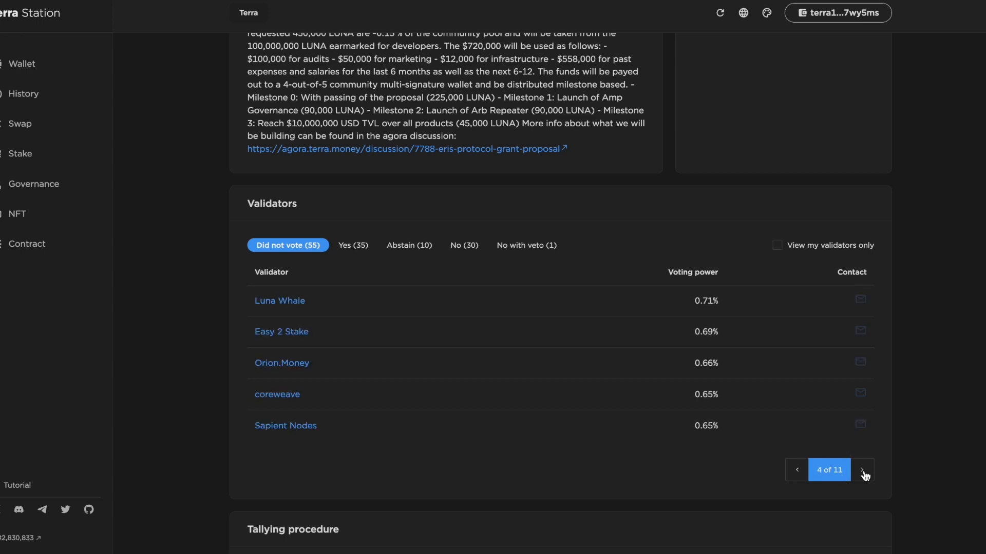
left_click(862, 470)
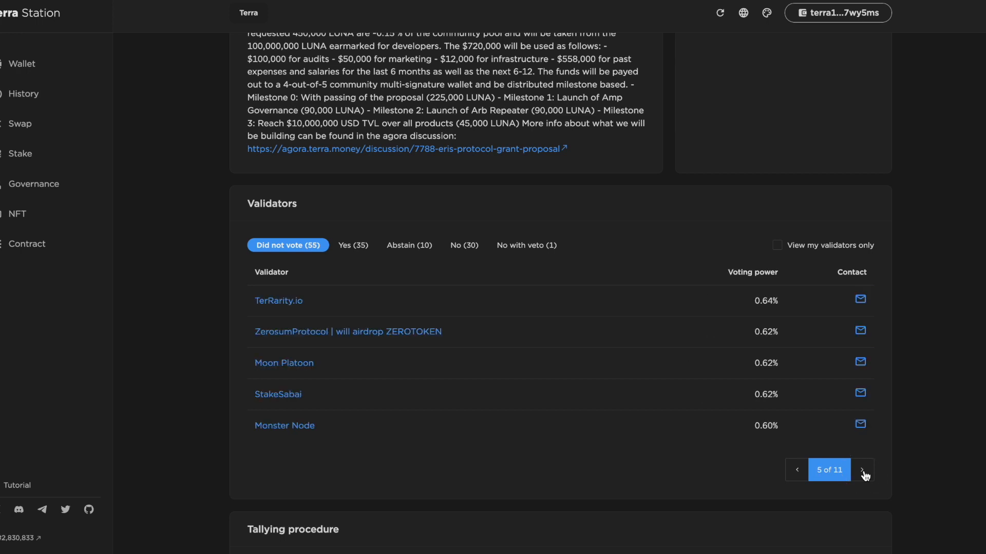
left_click(863, 470)
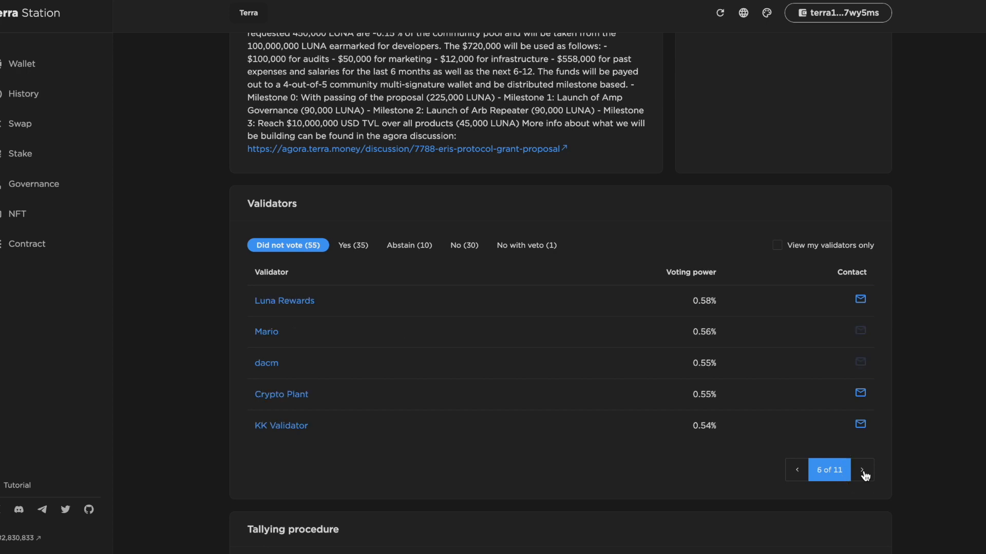
left_click(863, 470)
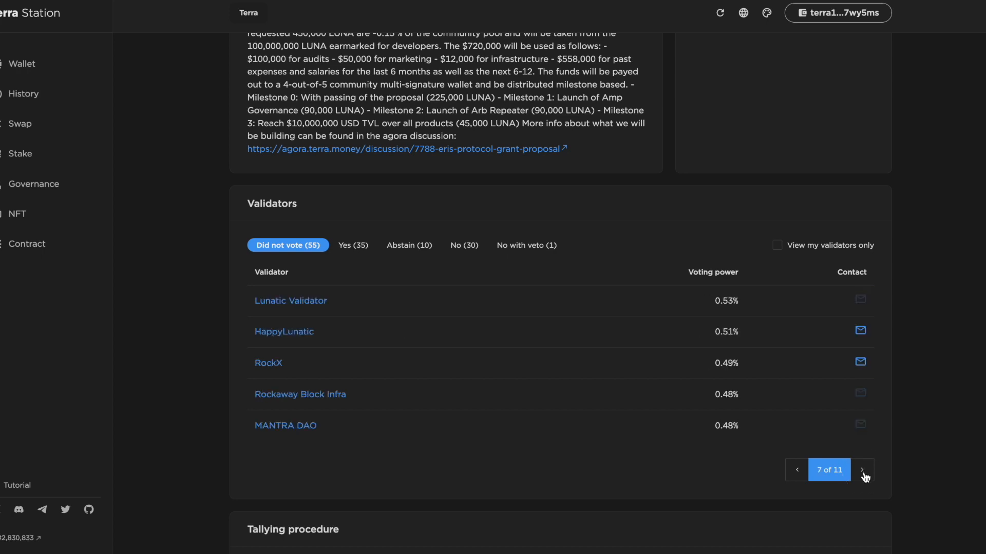
left_click(863, 470)
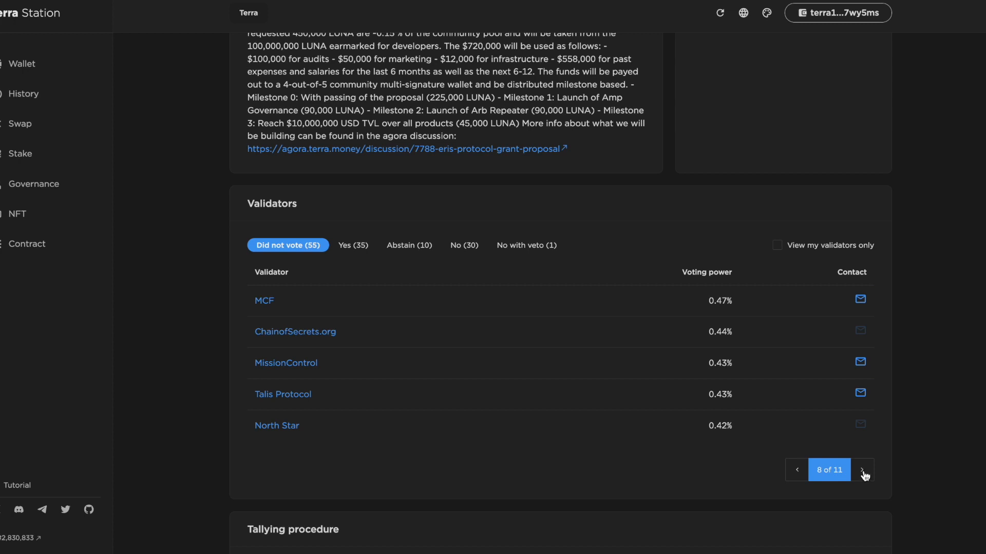
left_click(404, 150)
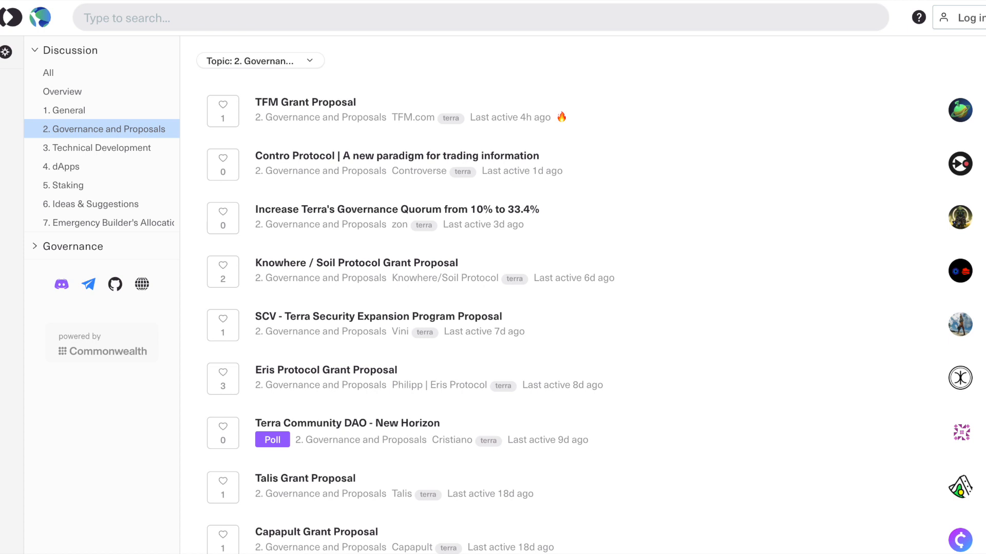